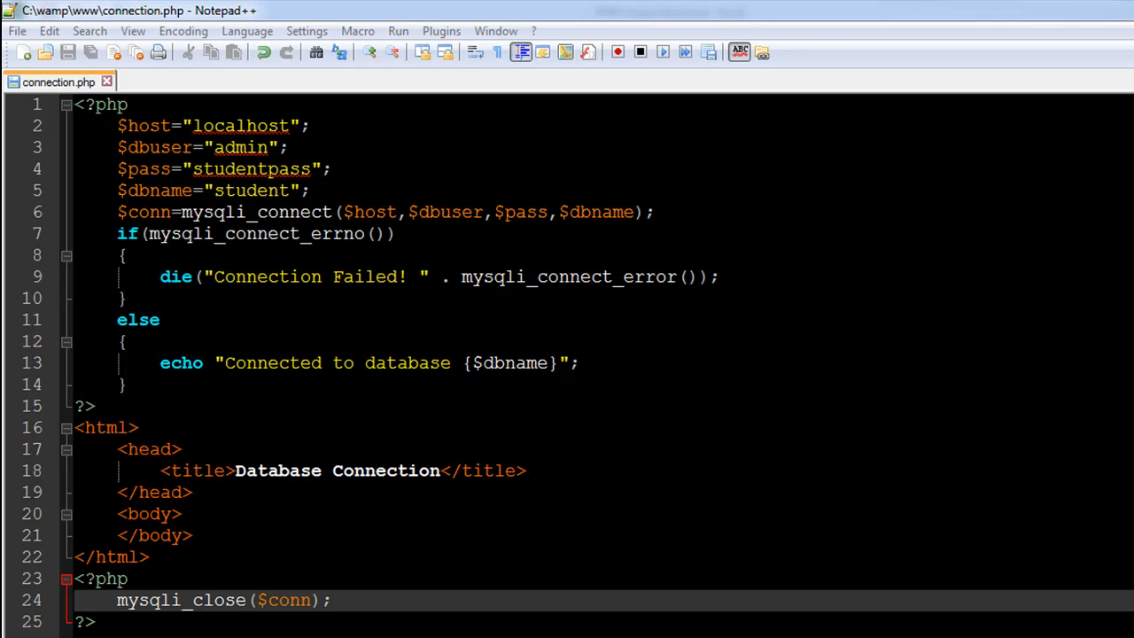
mouse_move(397, 71)
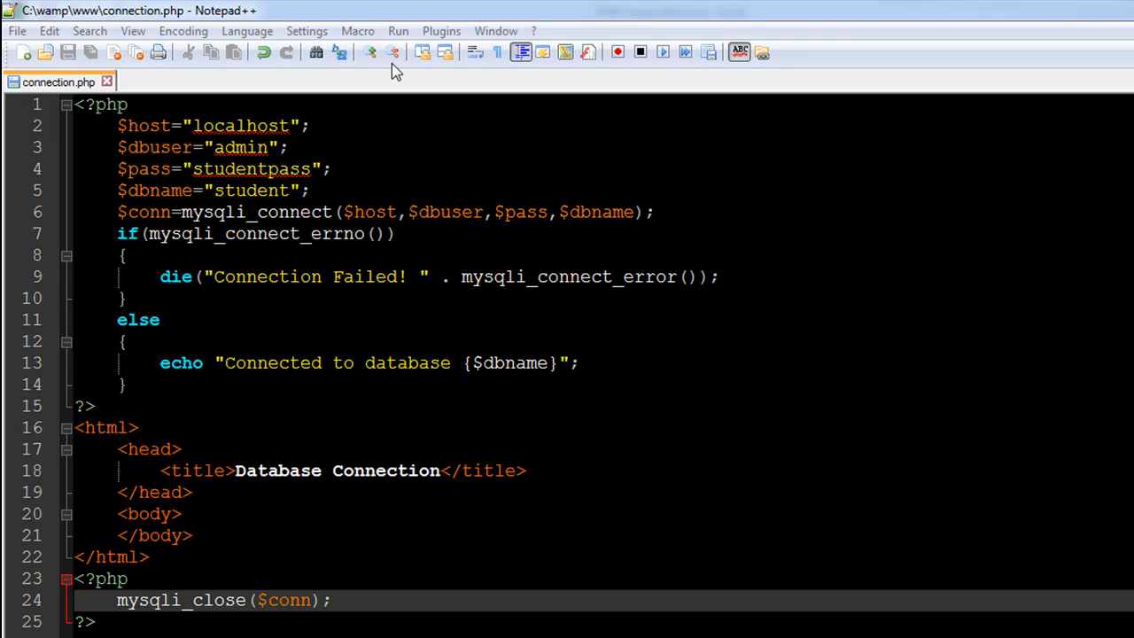
mouse_move(241, 333)
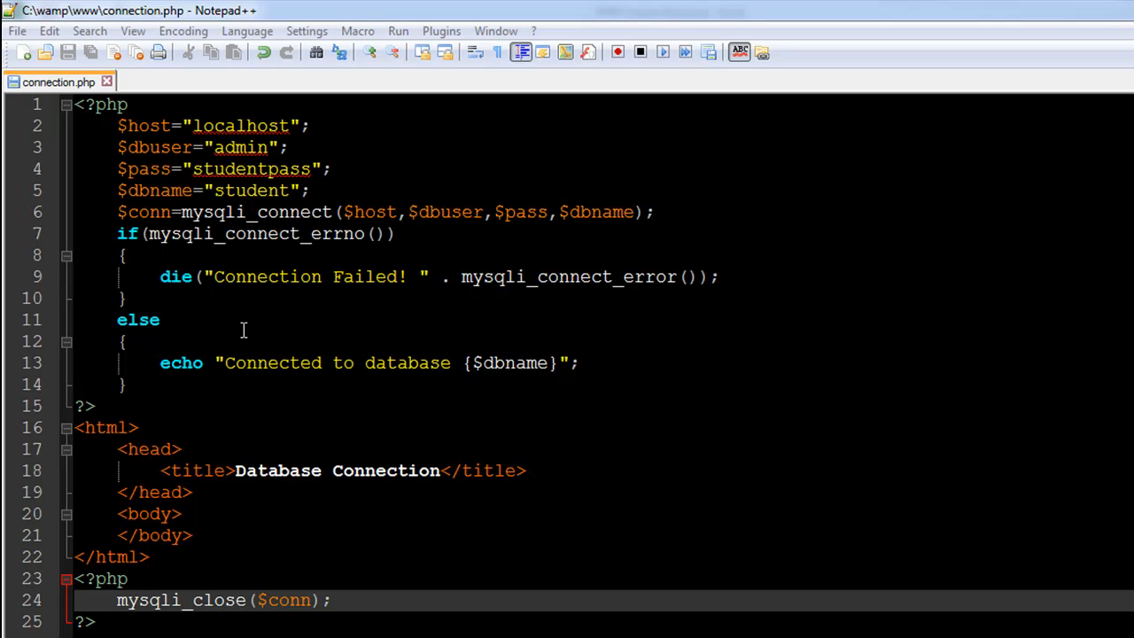
mouse_move(283, 246)
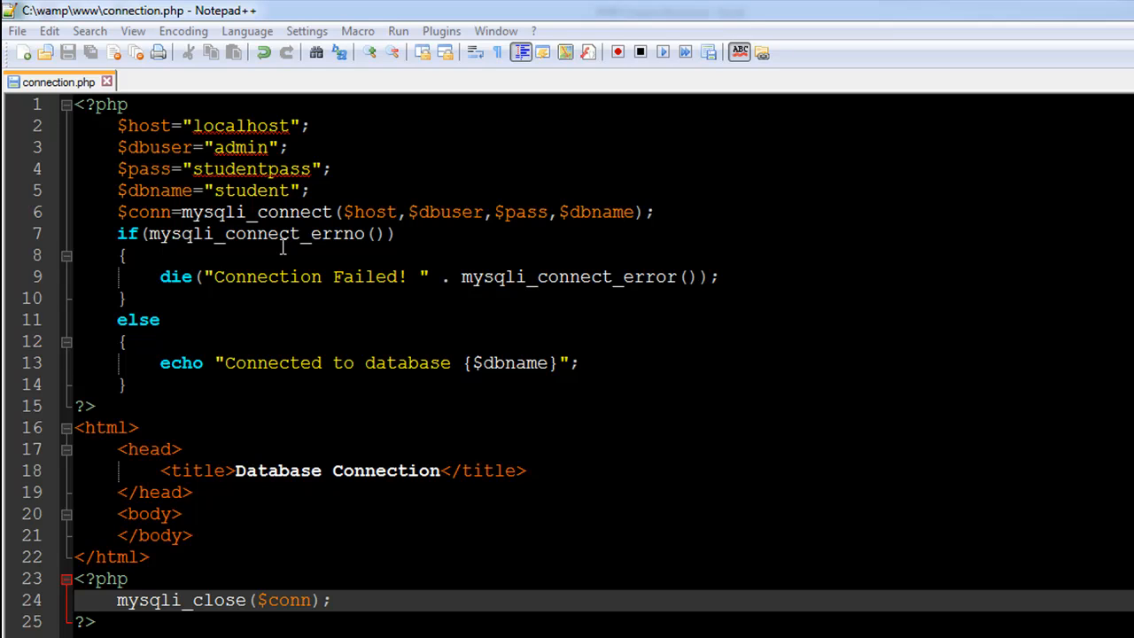
mouse_move(231, 212)
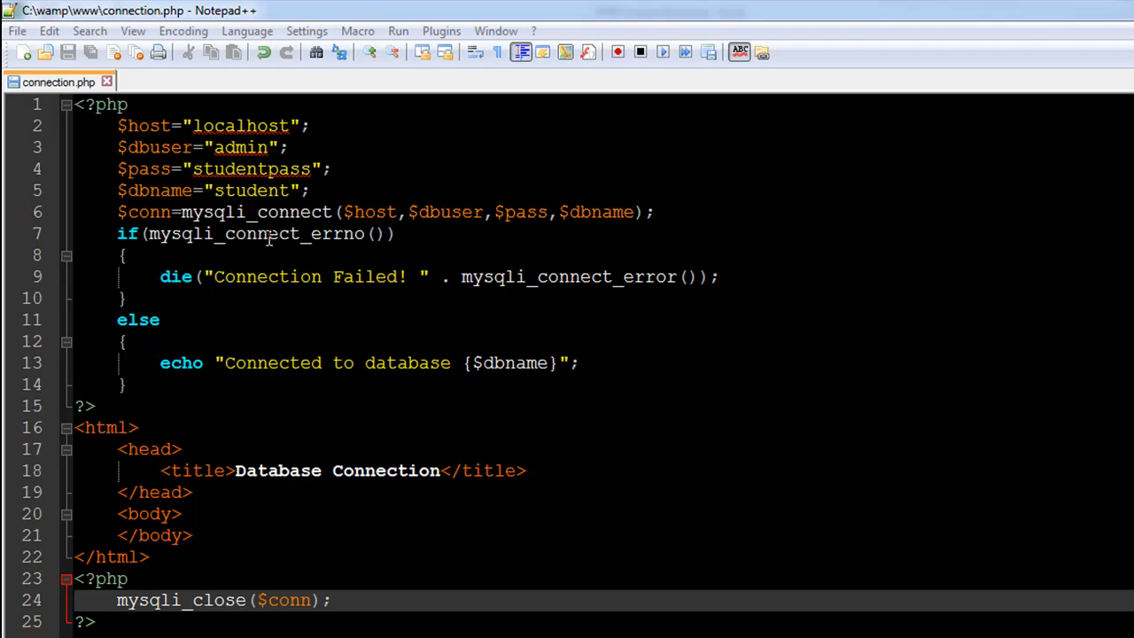
mouse_move(330, 227)
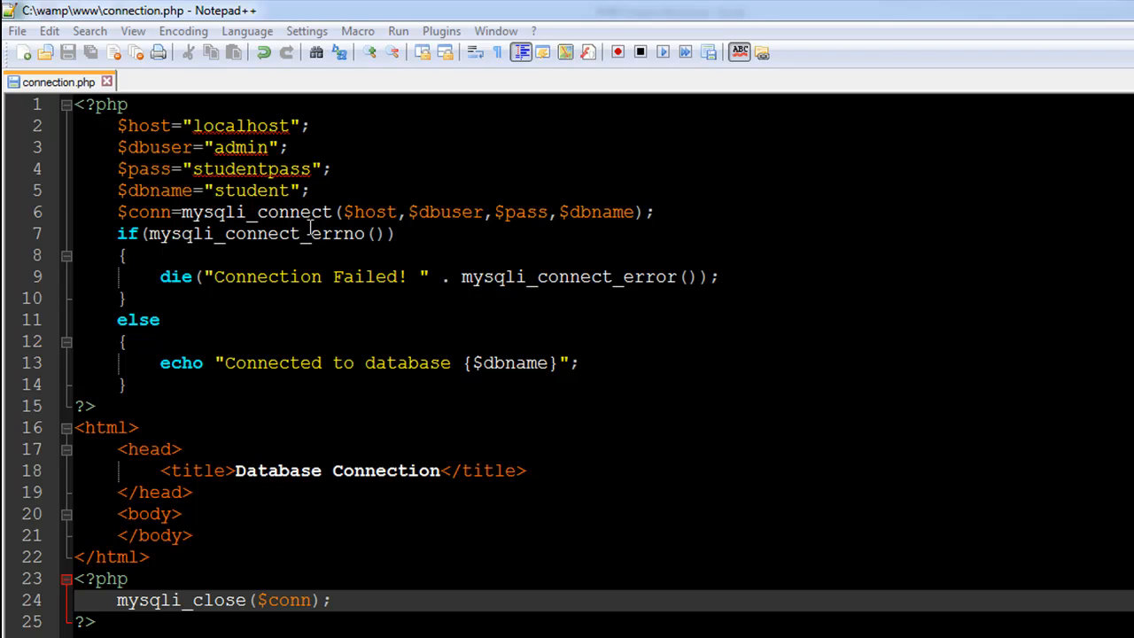
mouse_move(255, 227)
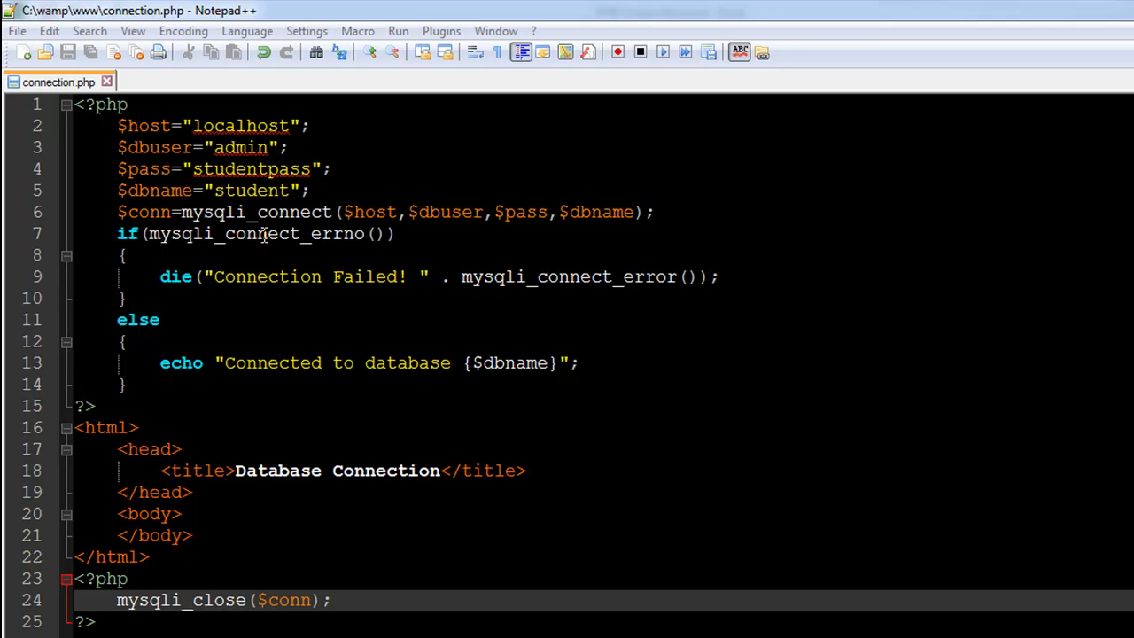
mouse_move(266, 233)
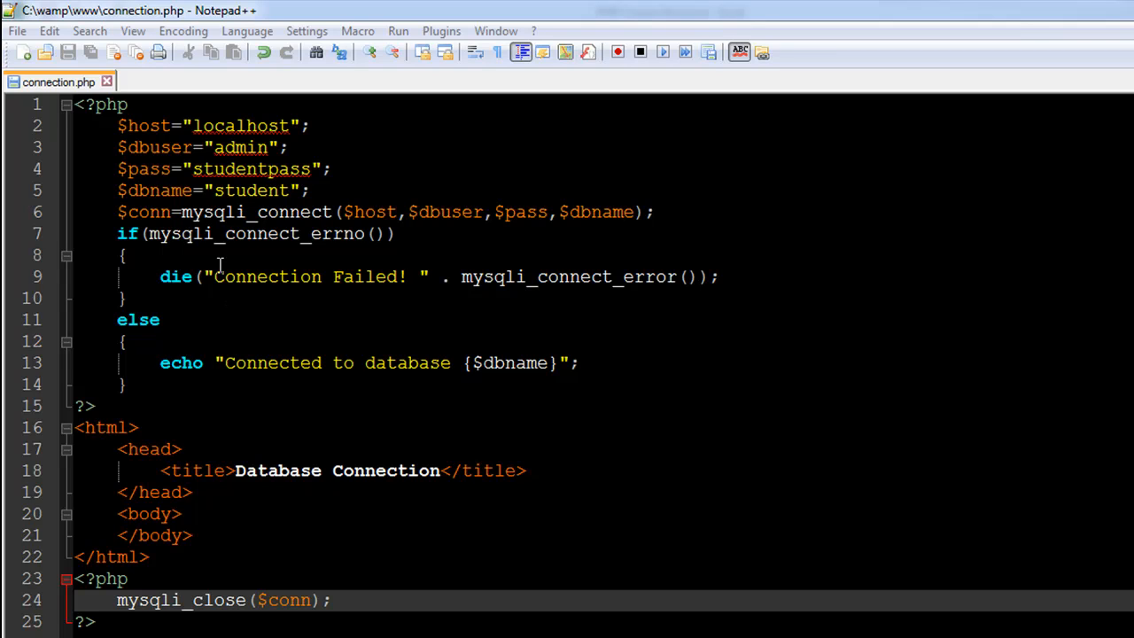
mouse_move(229, 212)
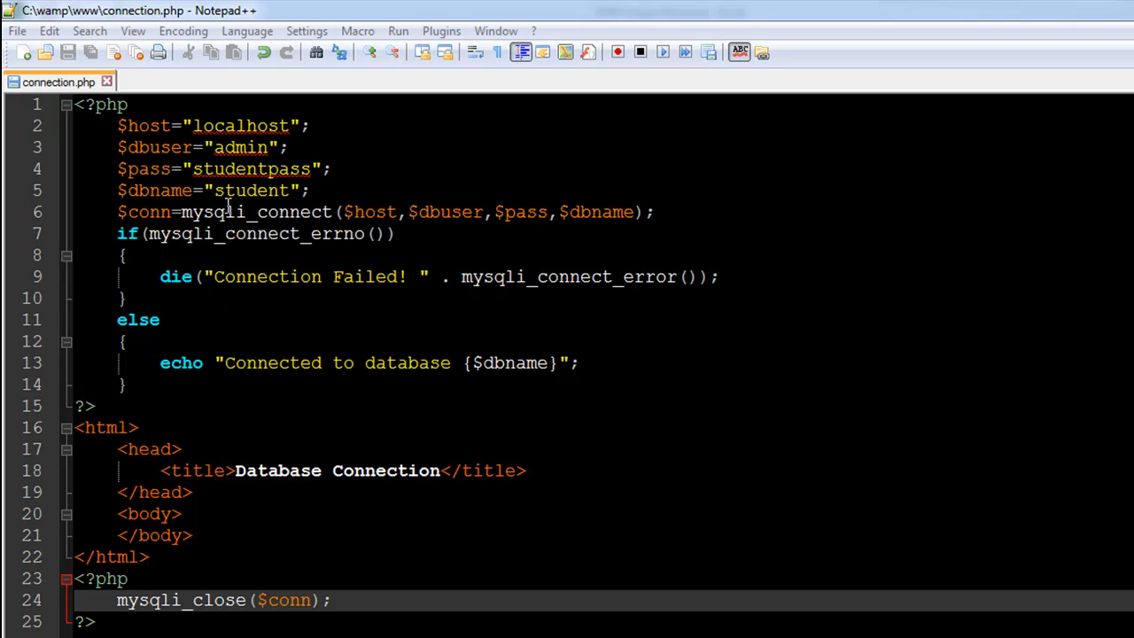
mouse_move(531, 252)
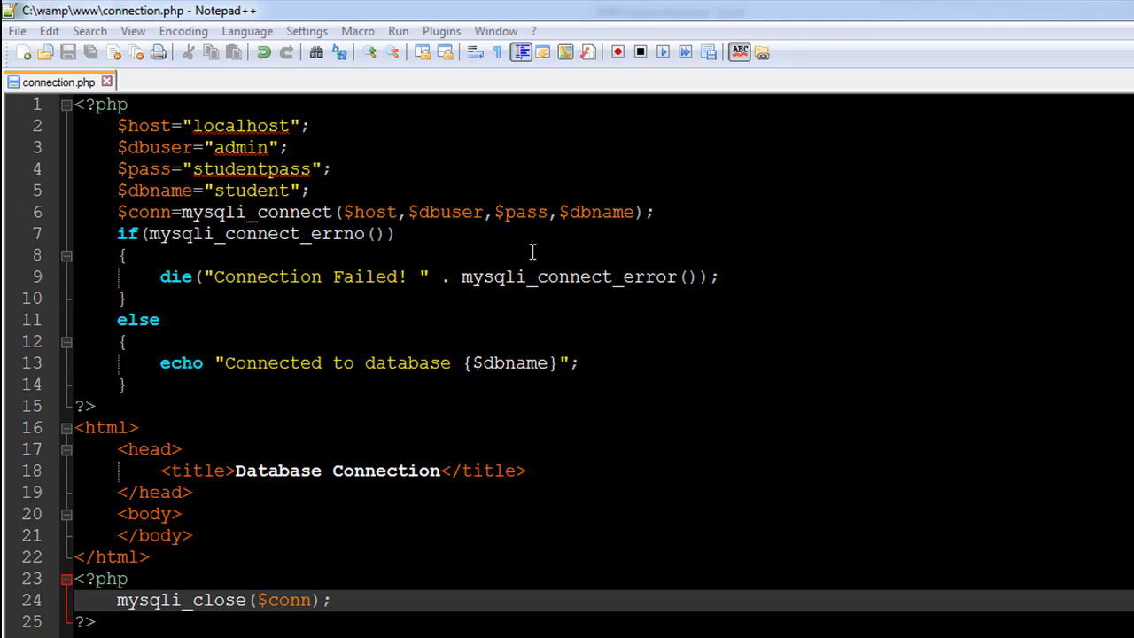
mouse_move(421, 192)
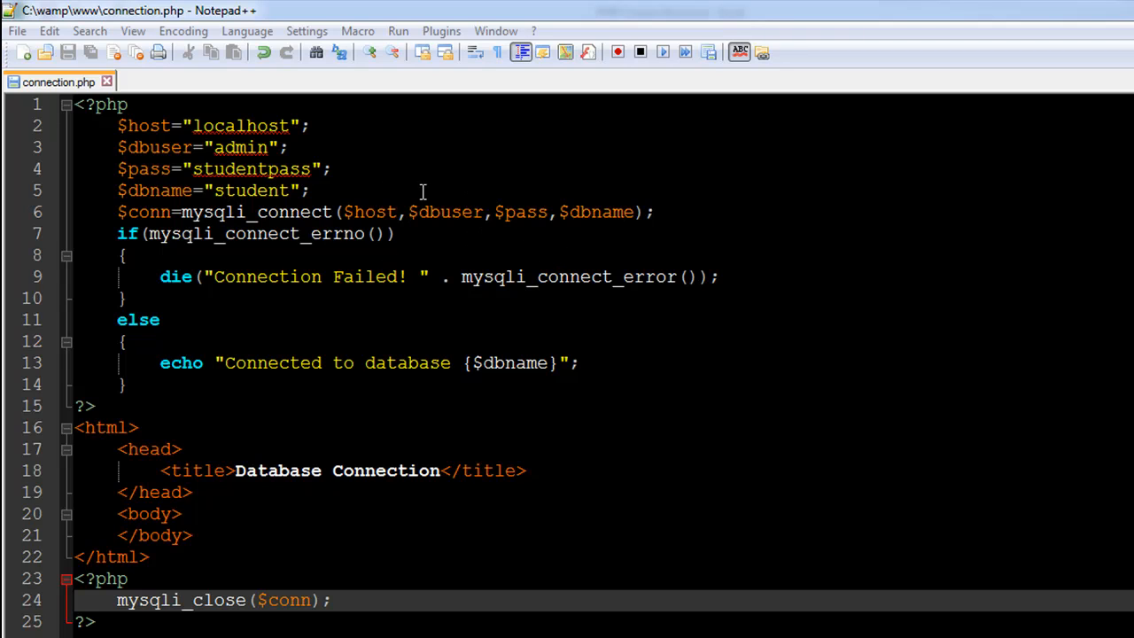
mouse_move(452, 226)
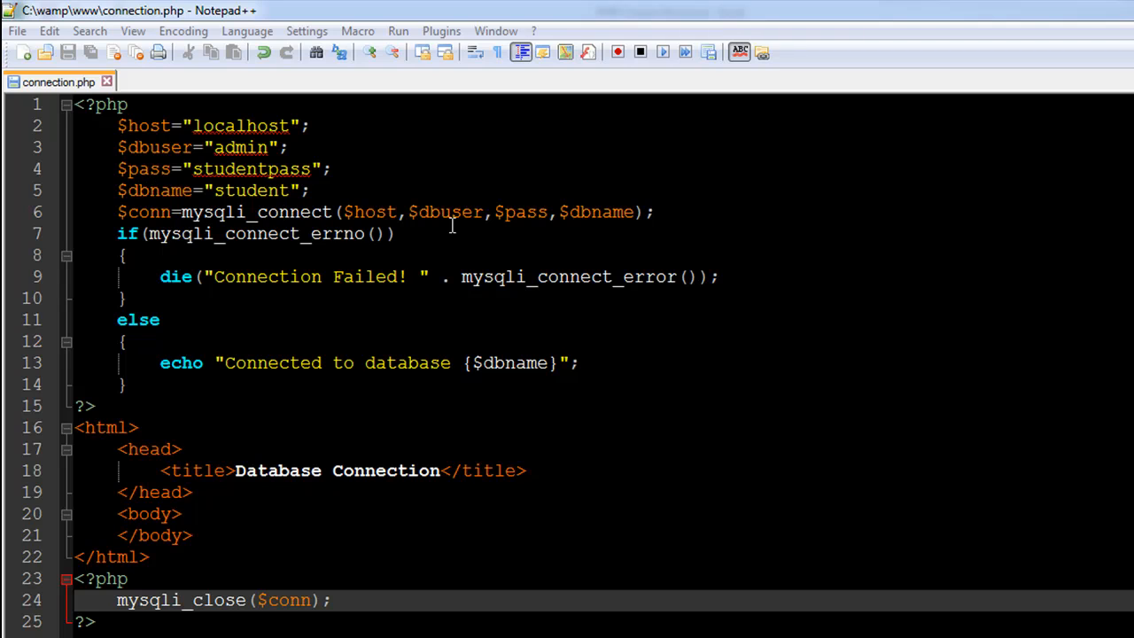
mouse_move(399, 223)
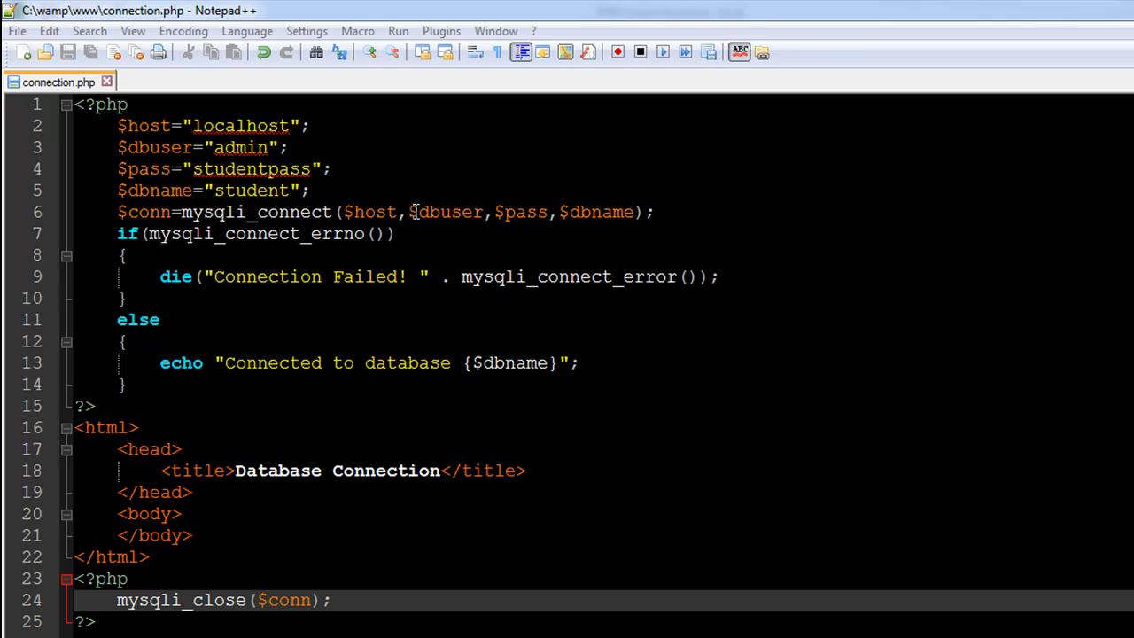
mouse_move(447, 248)
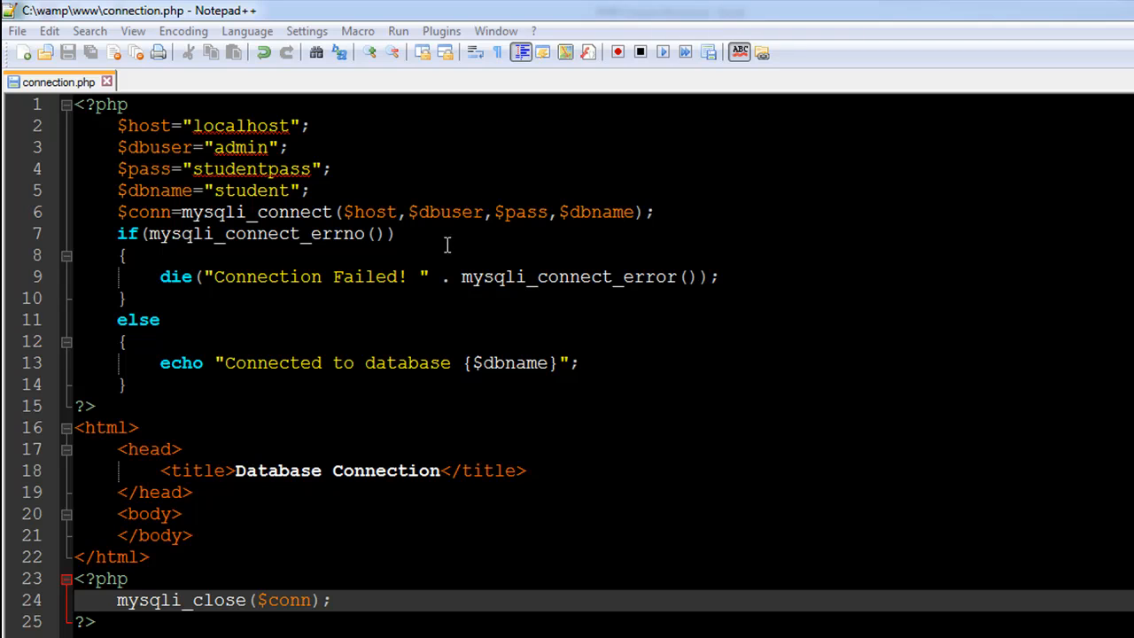
mouse_move(521, 182)
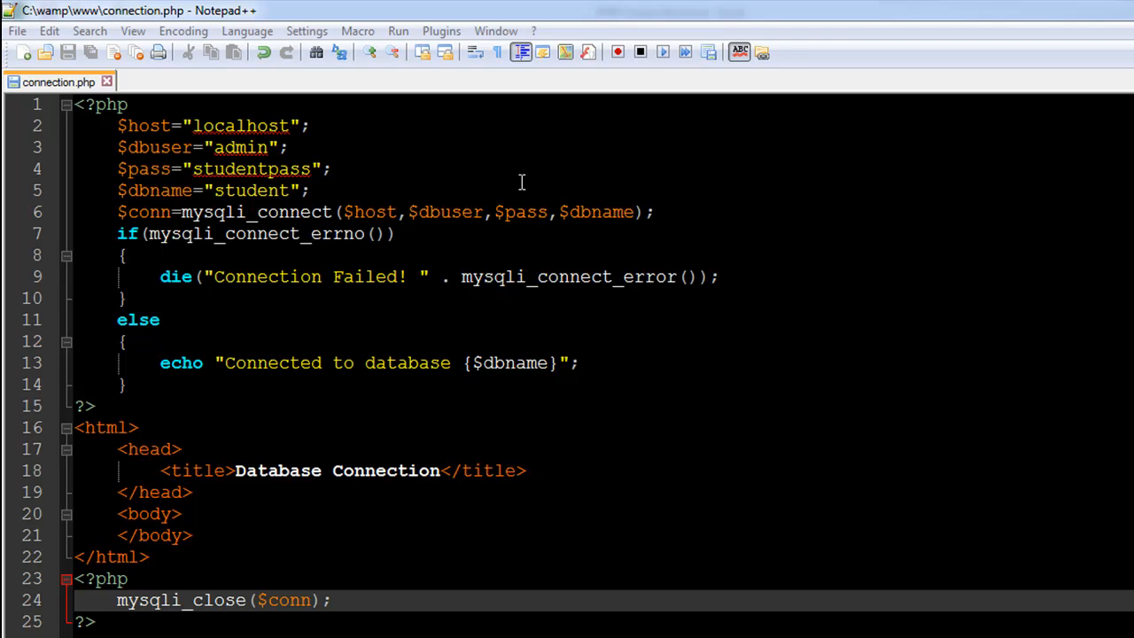
mouse_move(518, 205)
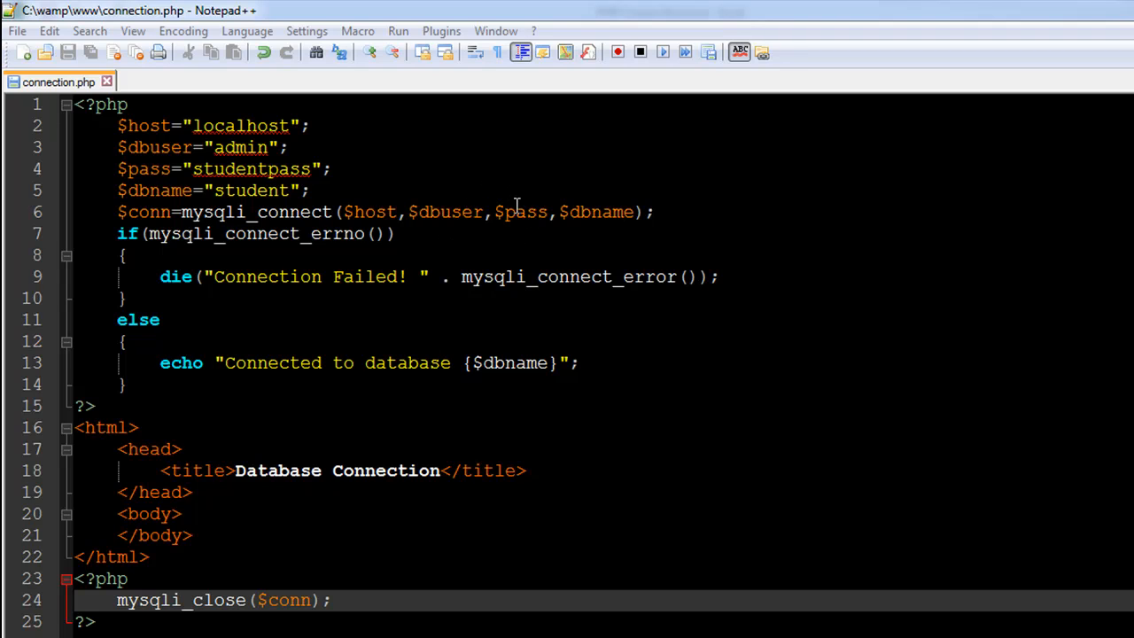
mouse_move(577, 188)
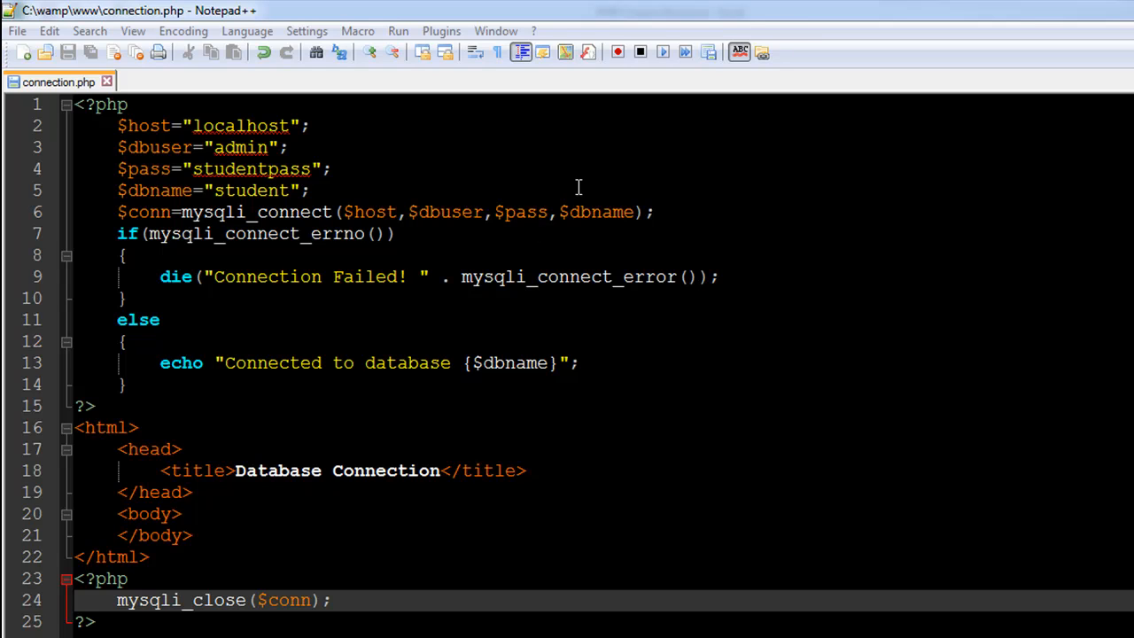
mouse_move(600, 222)
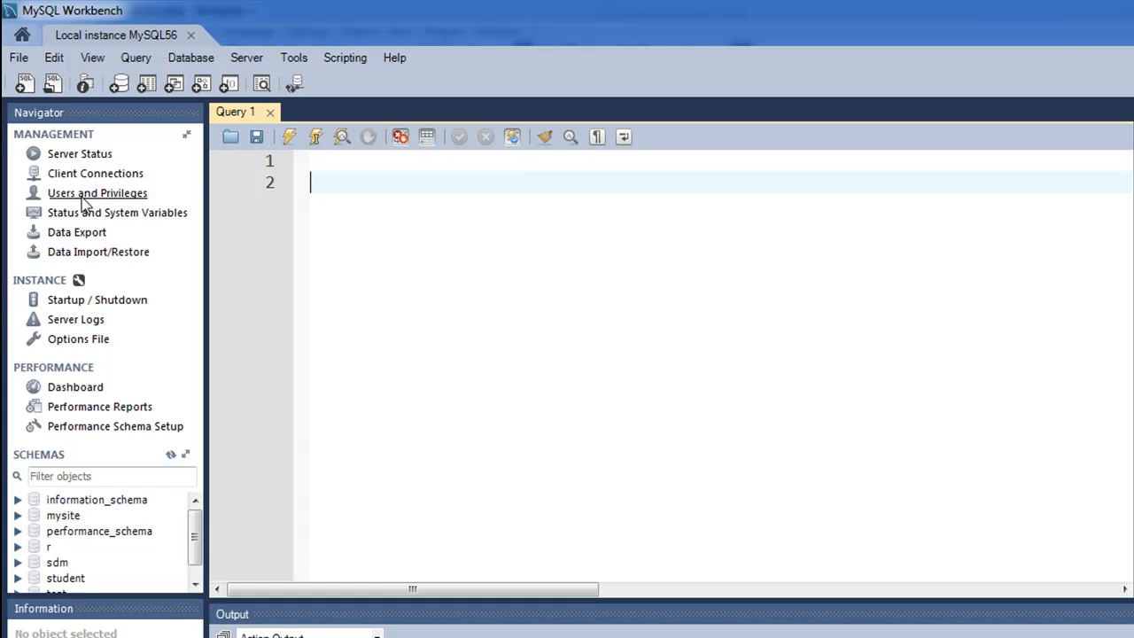
Show the admin@localhost account details under Users and Privileges
click(96, 192)
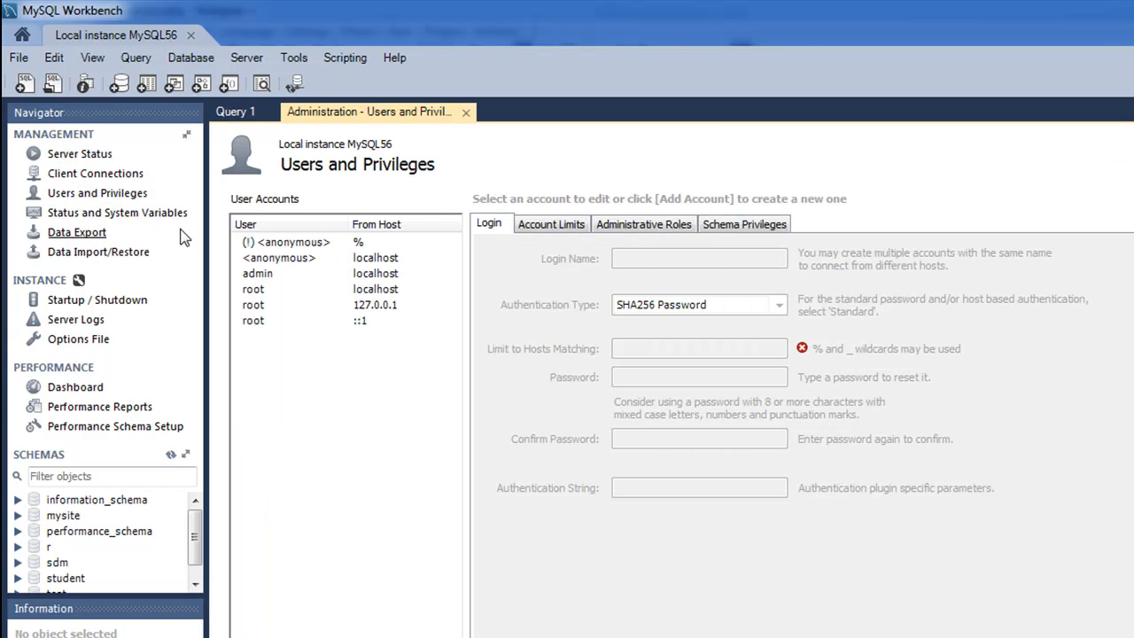
mouse_move(274, 283)
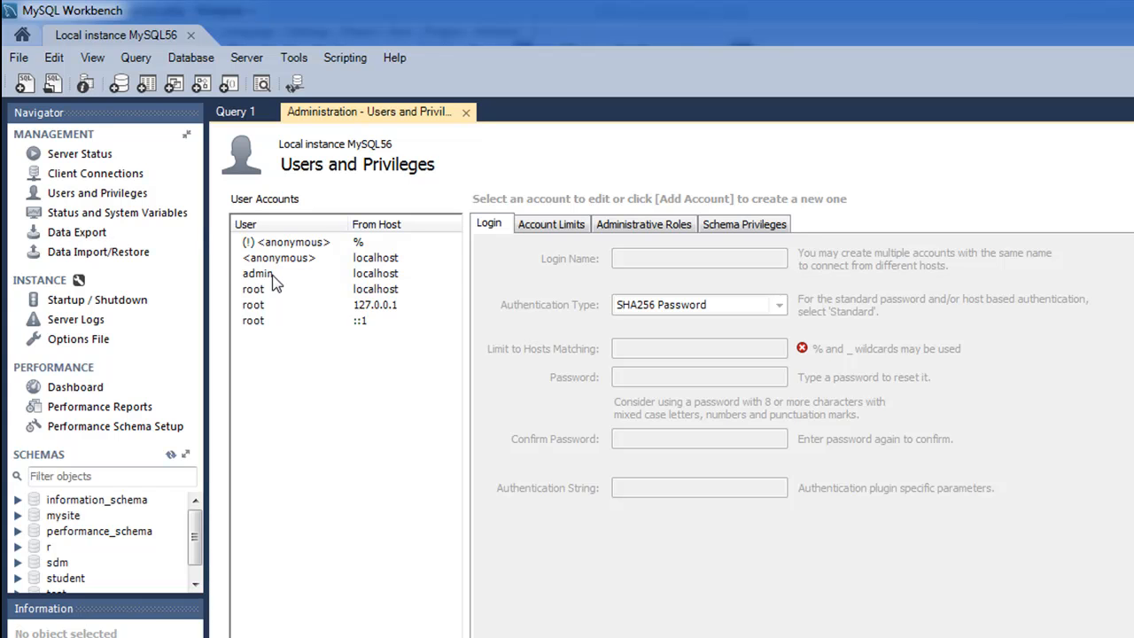
click(257, 273)
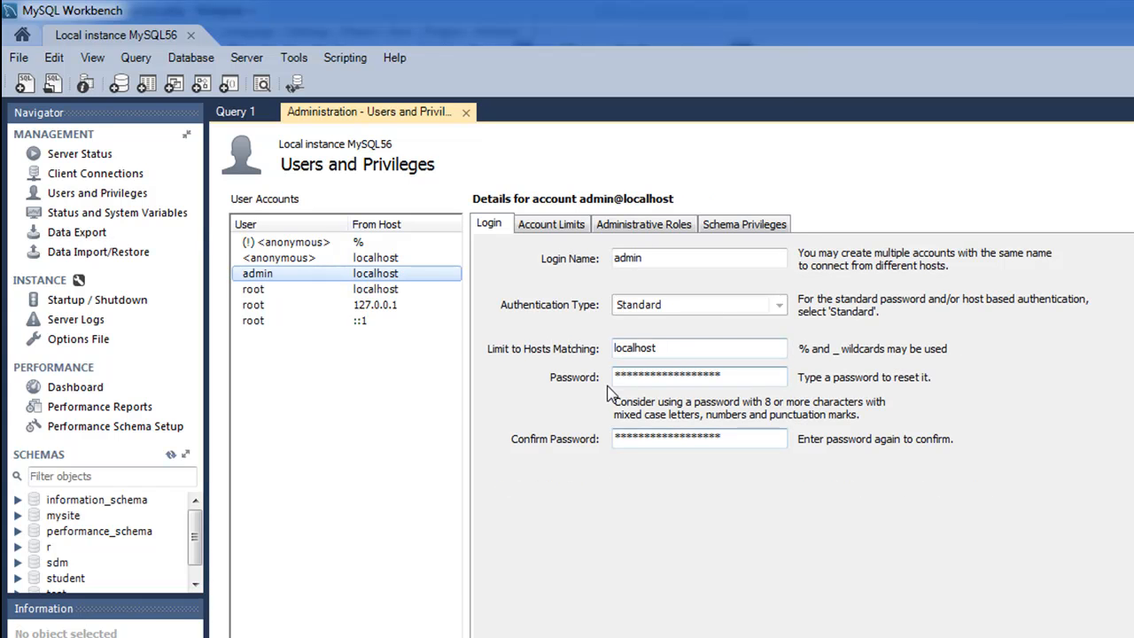
mouse_move(734, 409)
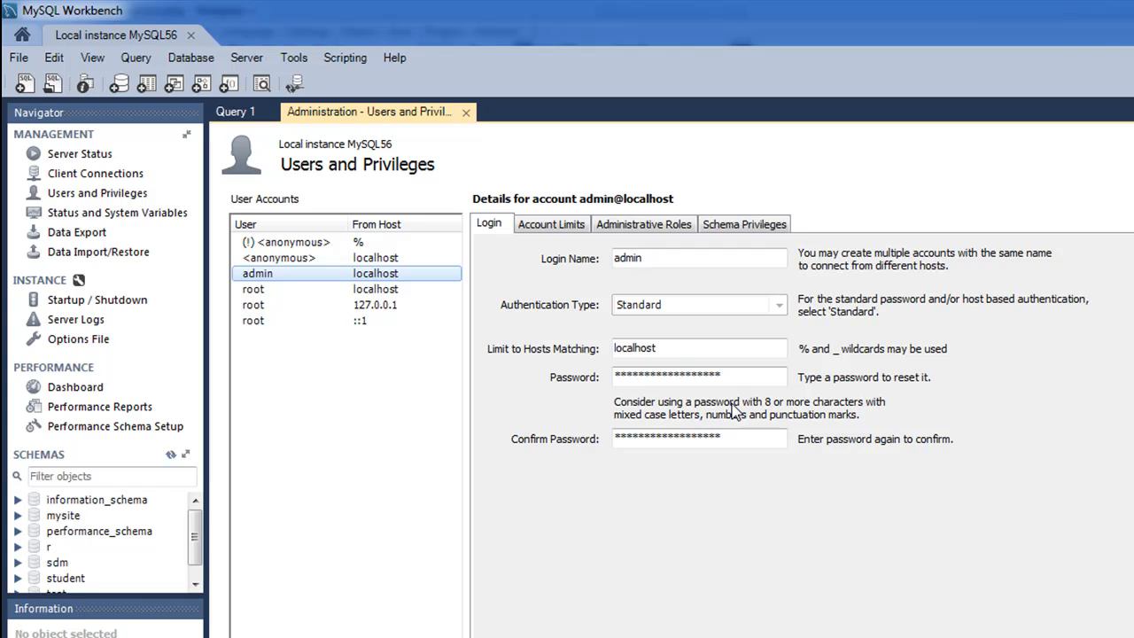
mouse_move(786, 193)
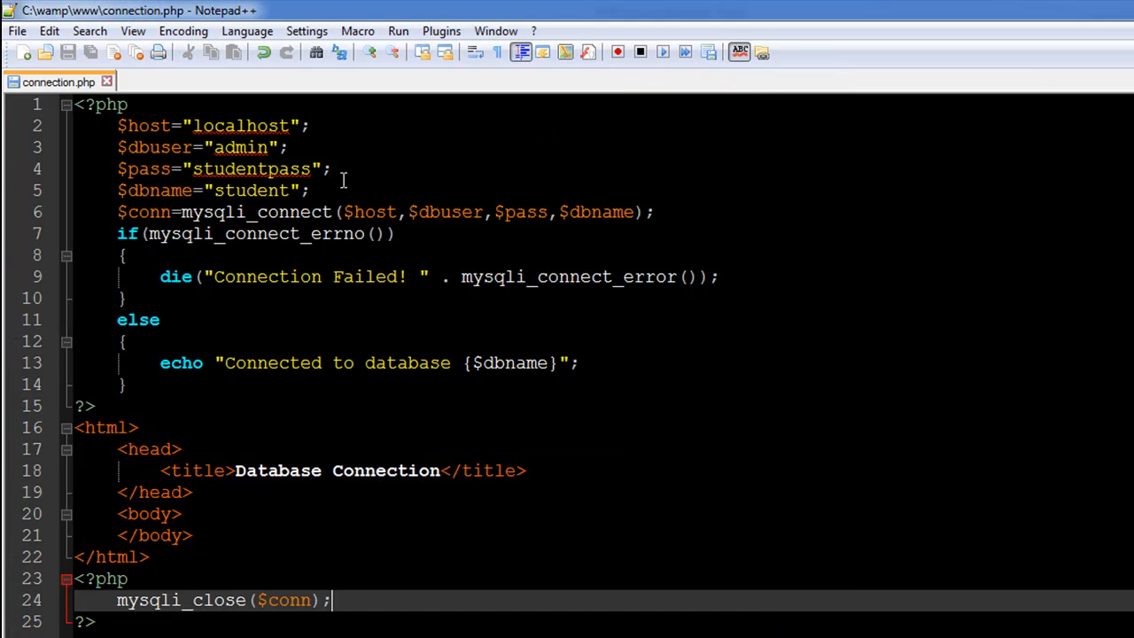
mouse_move(173, 145)
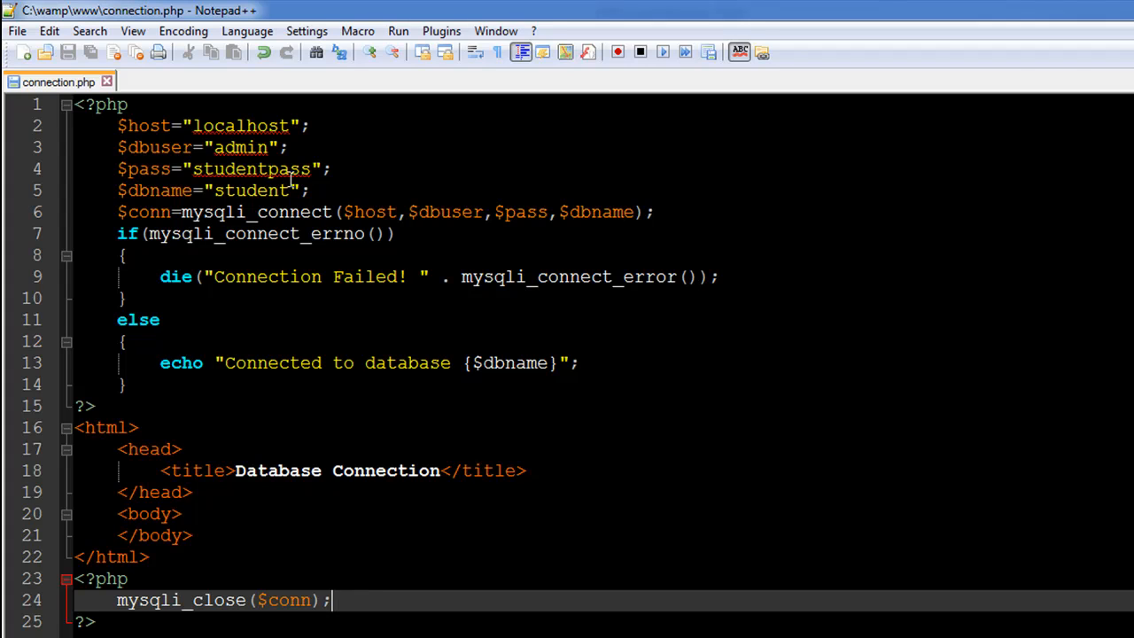
mouse_move(173, 117)
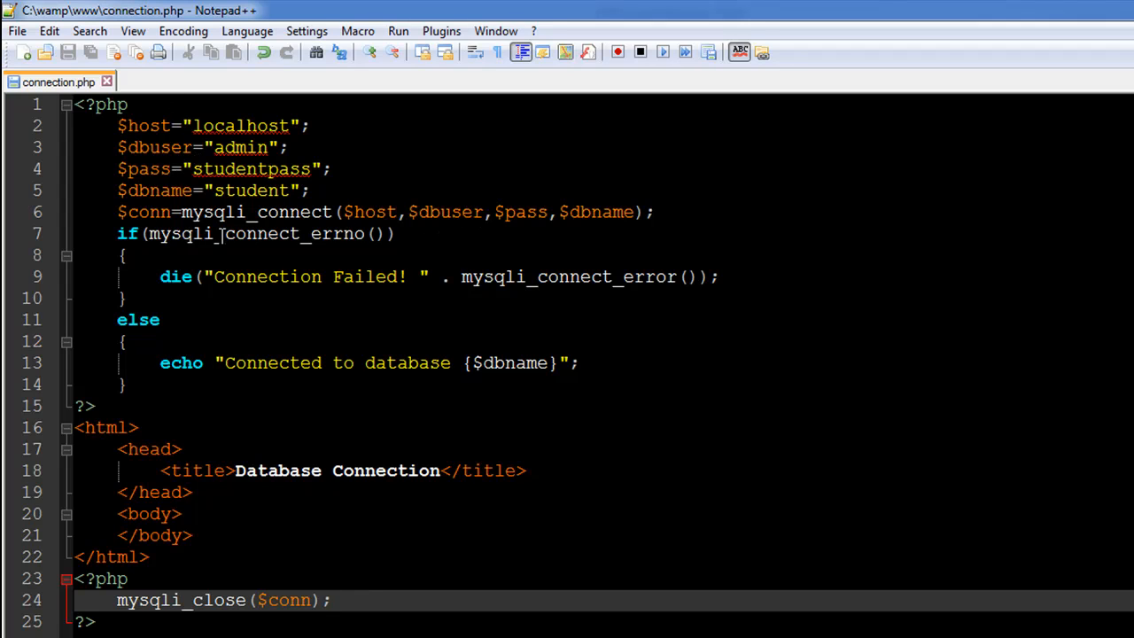
mouse_move(461, 234)
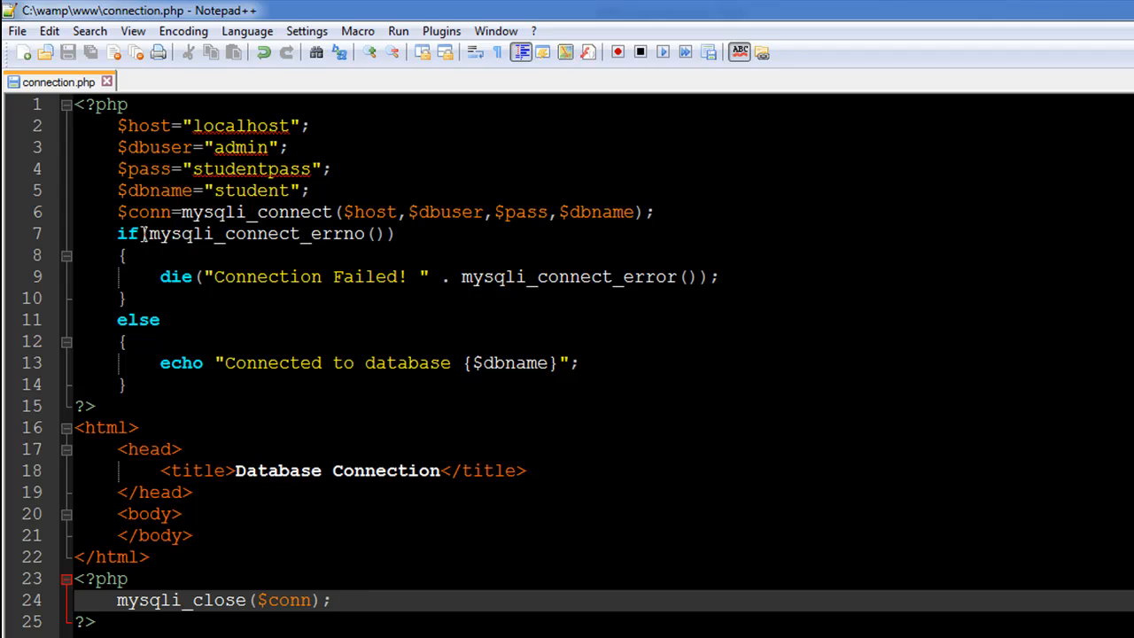
mouse_move(236, 163)
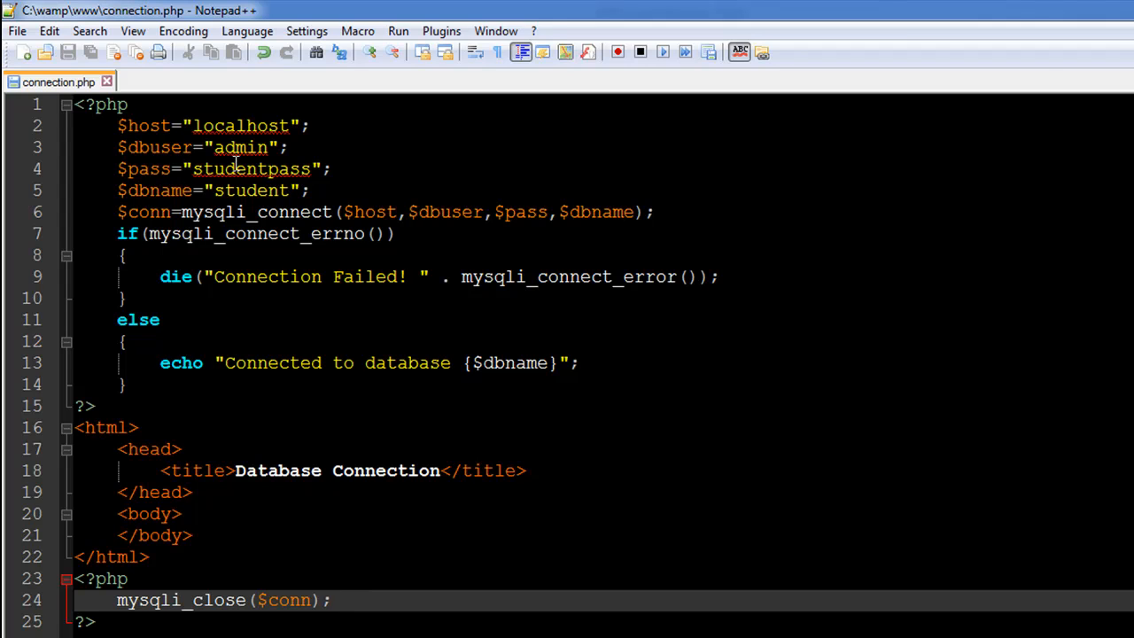
mouse_move(207, 168)
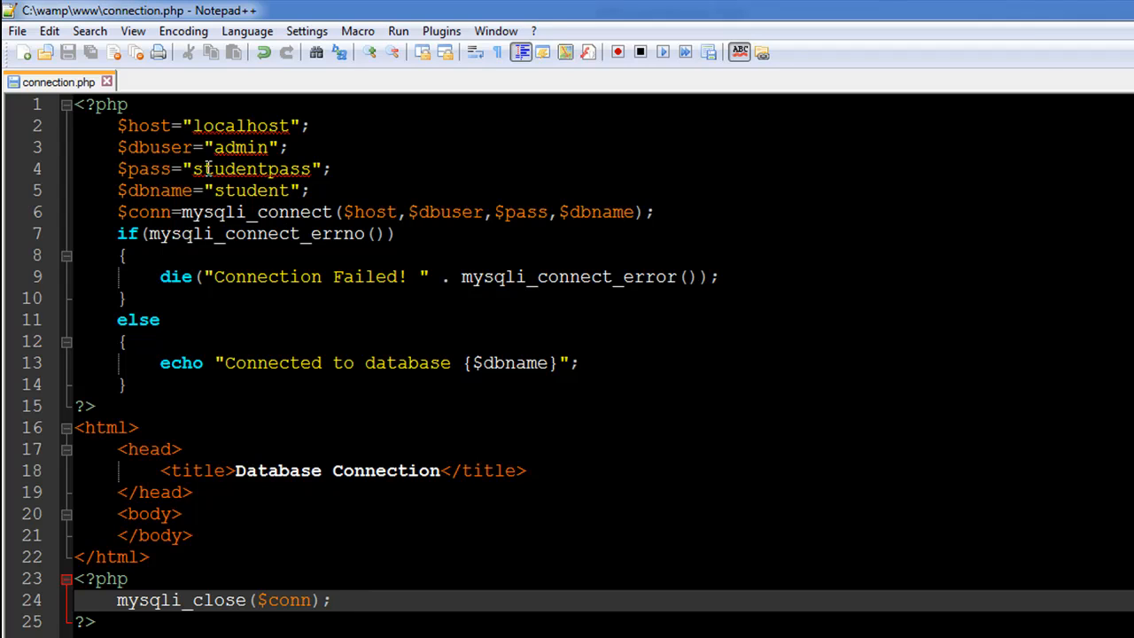
mouse_move(186, 179)
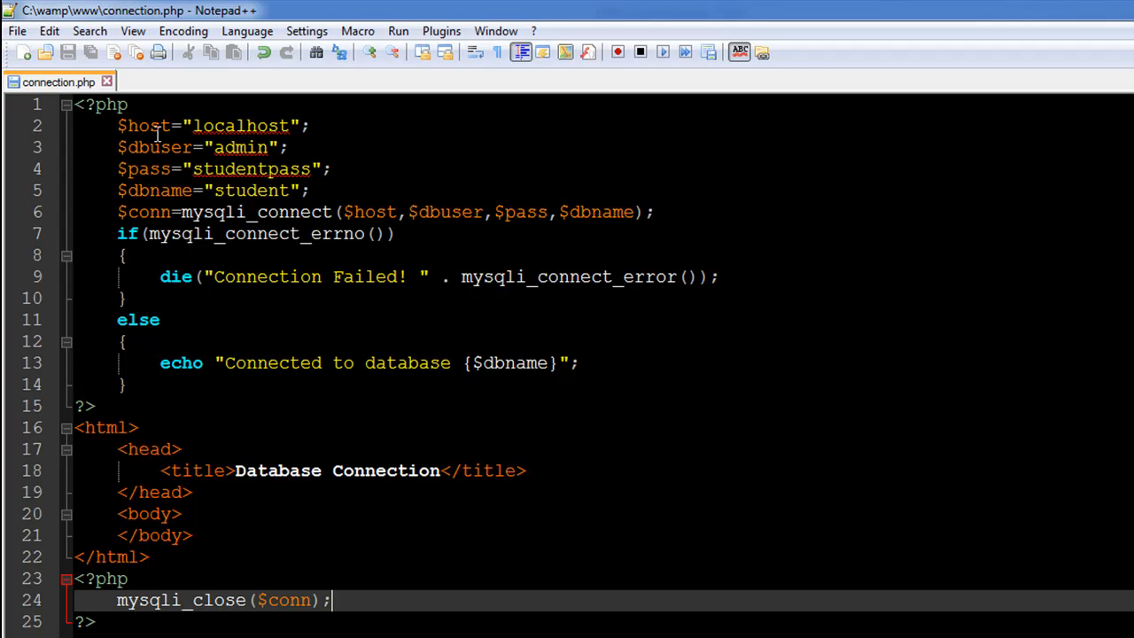
mouse_move(272, 142)
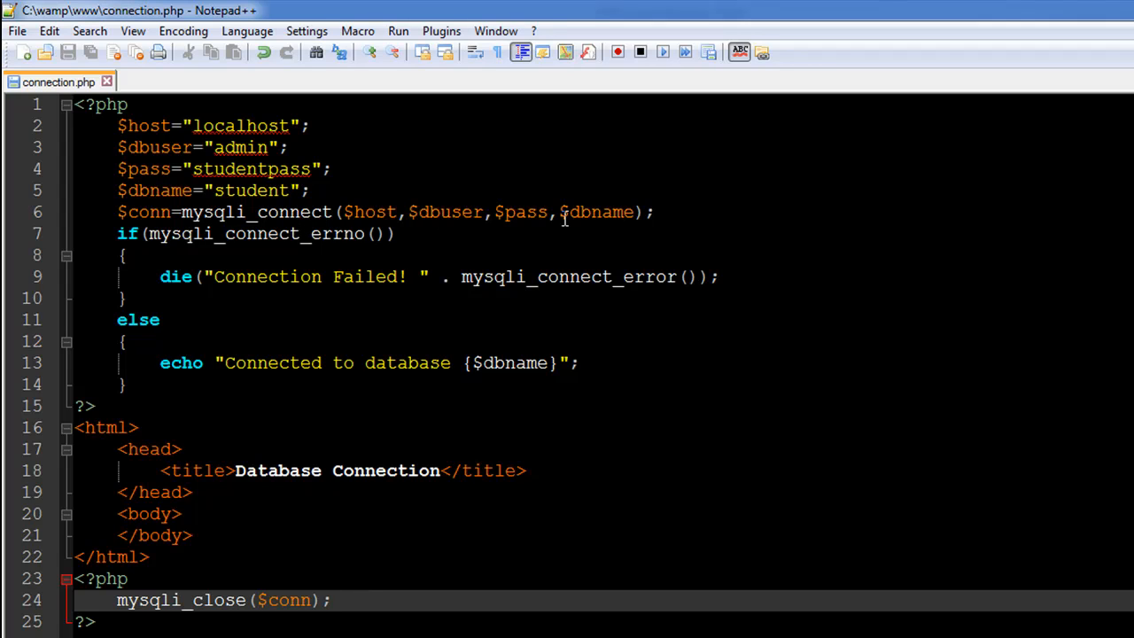
mouse_move(602, 224)
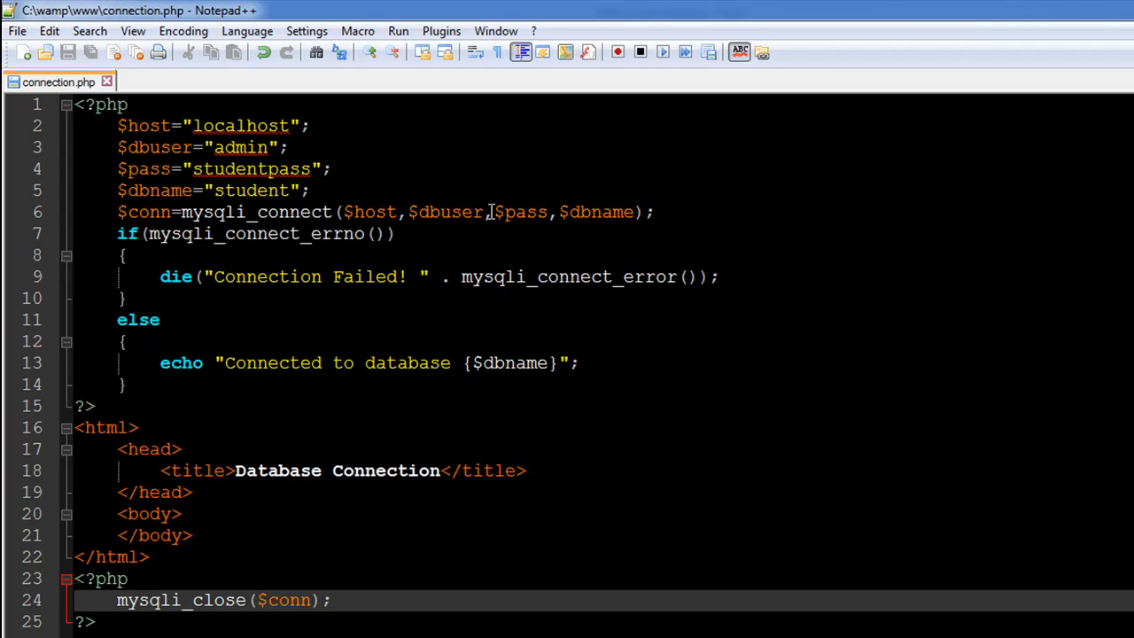
mouse_move(177, 212)
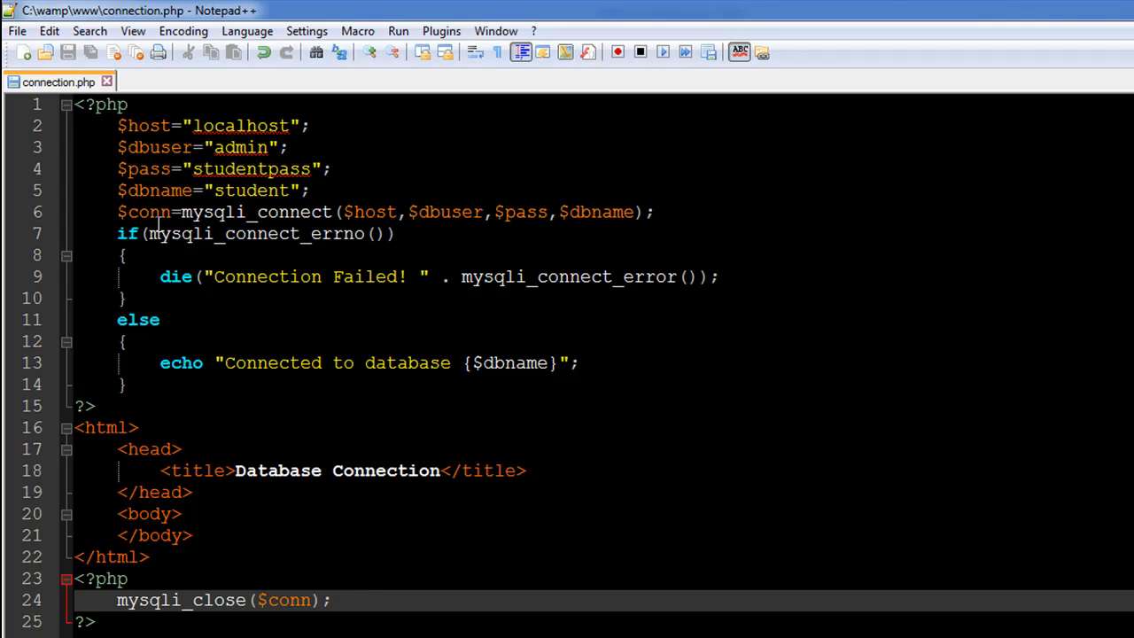
mouse_move(174, 225)
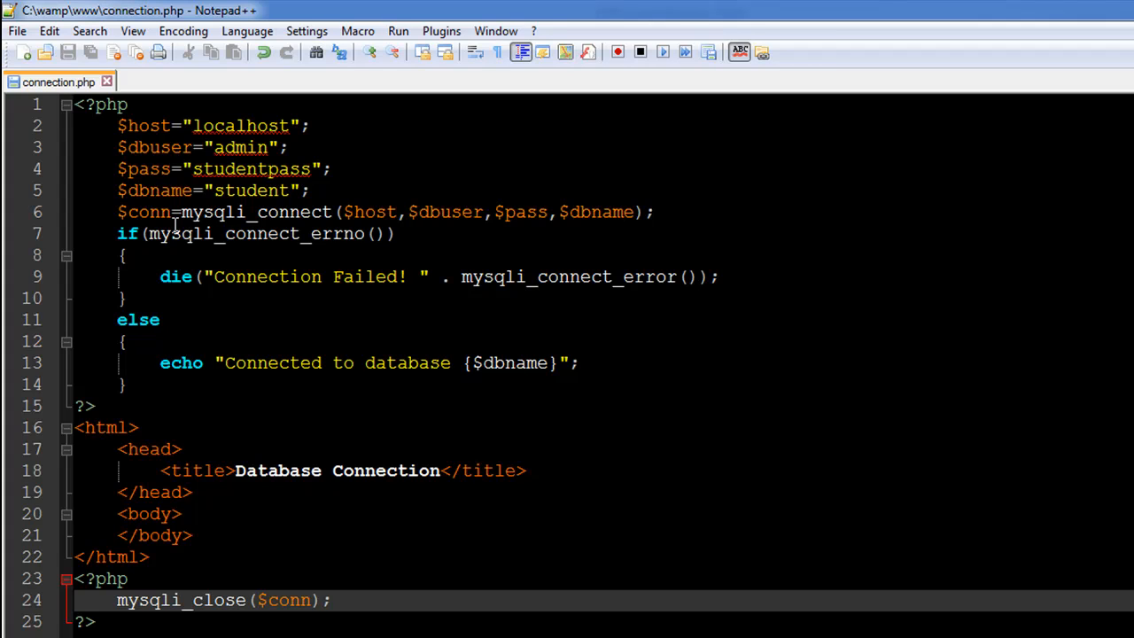
click(329, 598)
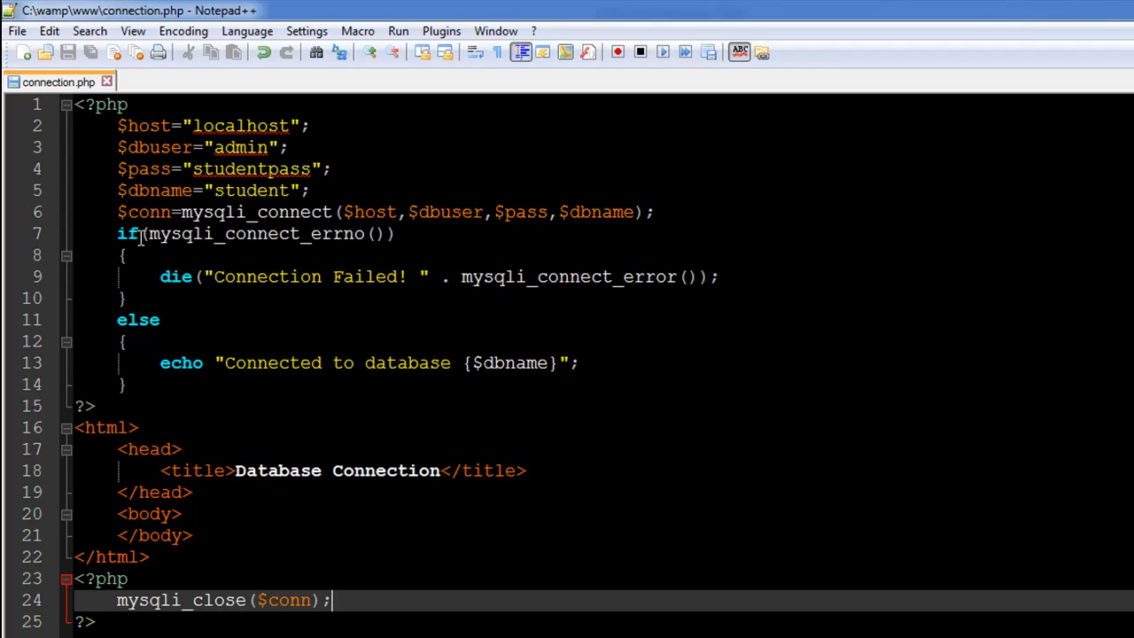
mouse_move(180, 234)
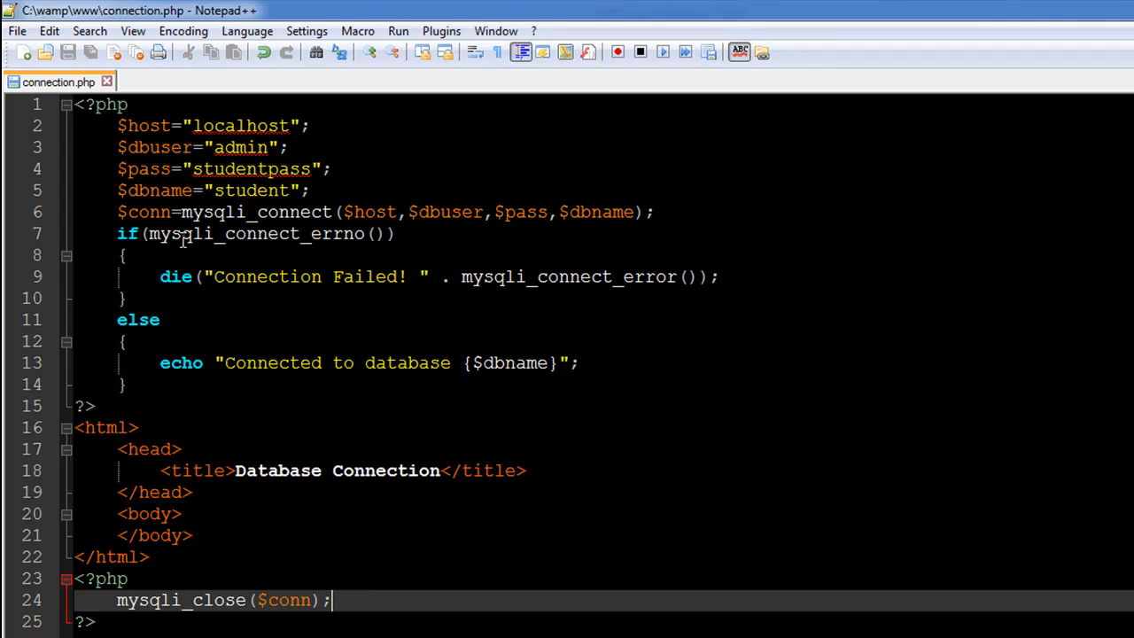
mouse_move(285, 241)
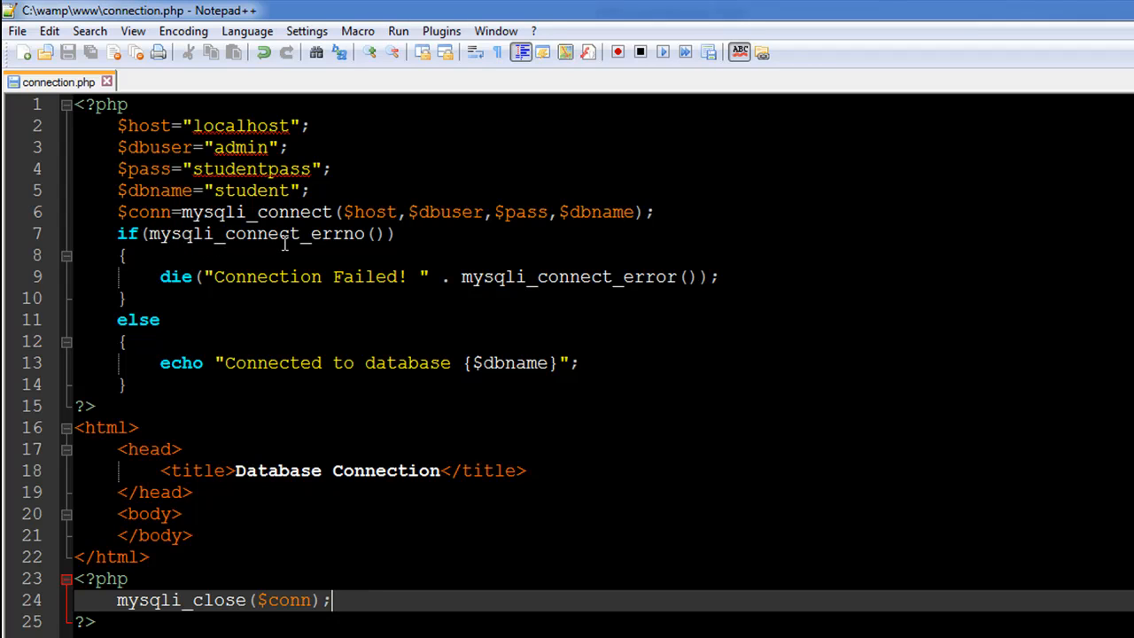
mouse_move(374, 255)
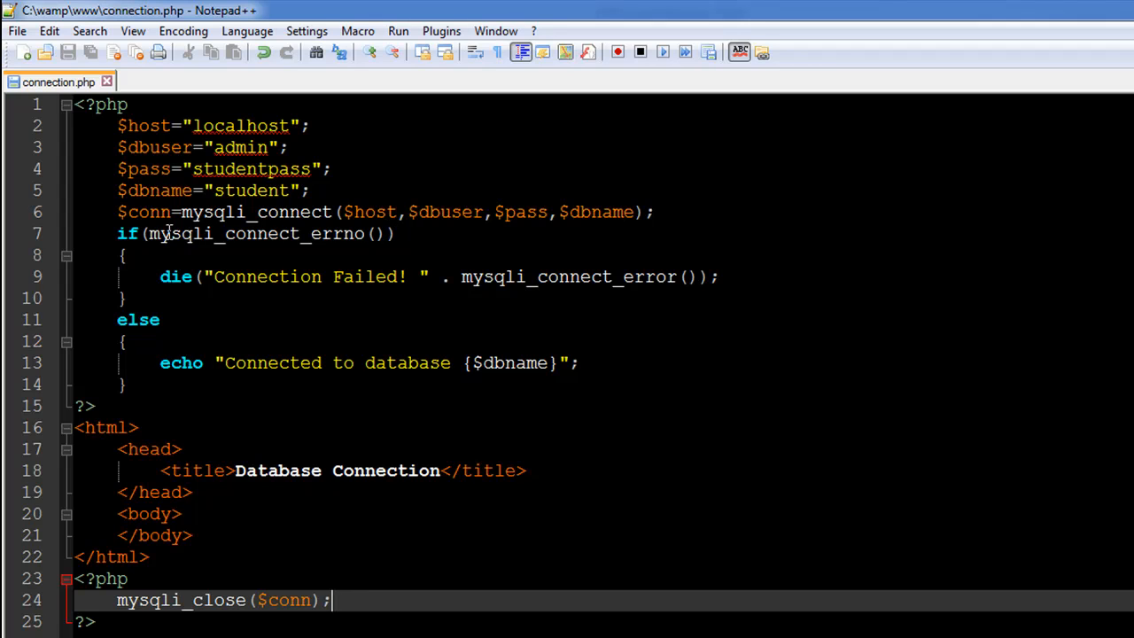
mouse_move(246, 240)
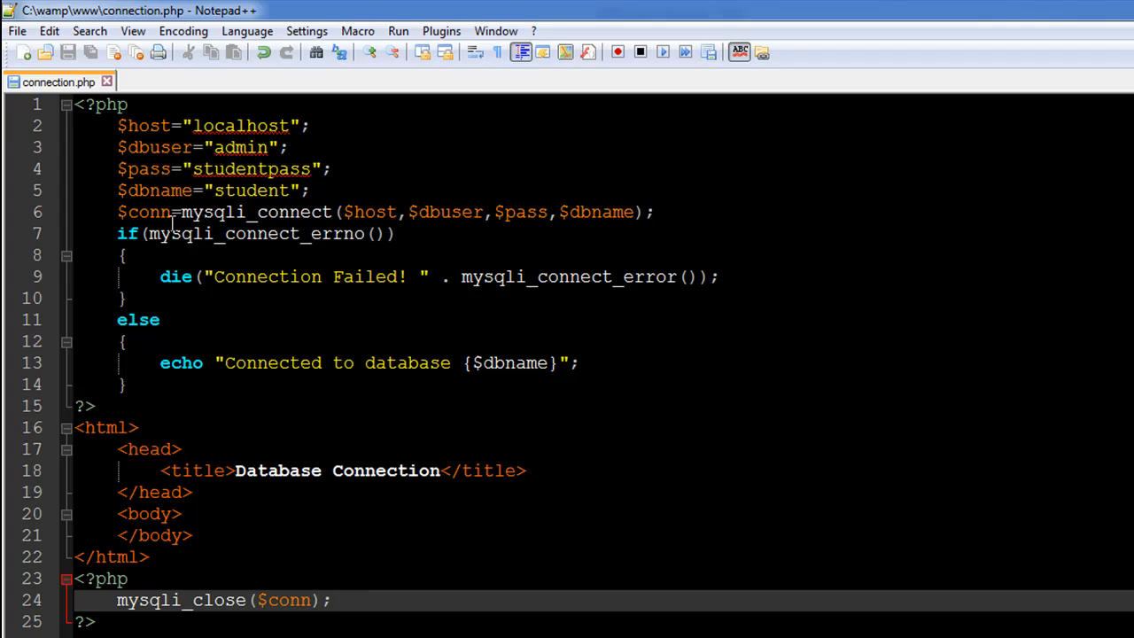
mouse_move(291, 215)
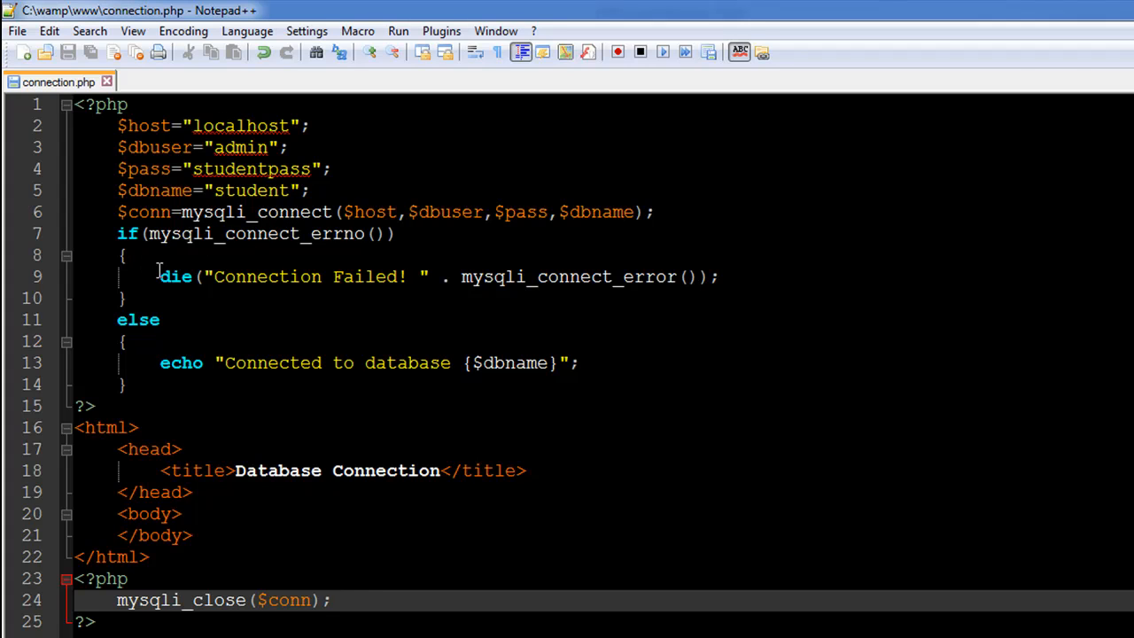
mouse_move(196, 276)
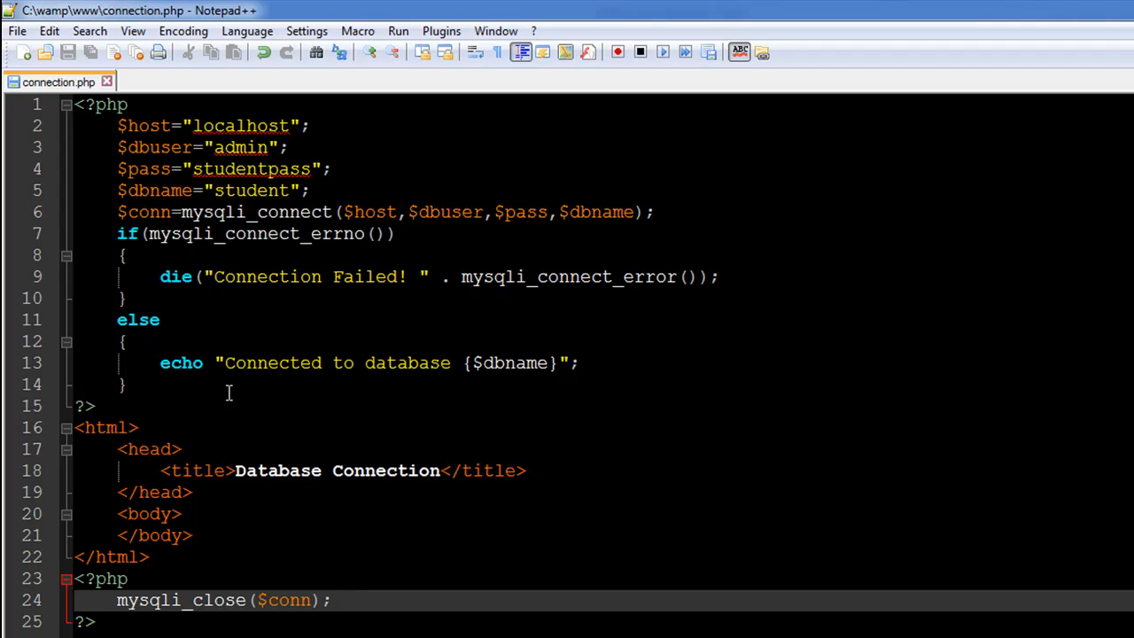
mouse_move(280, 344)
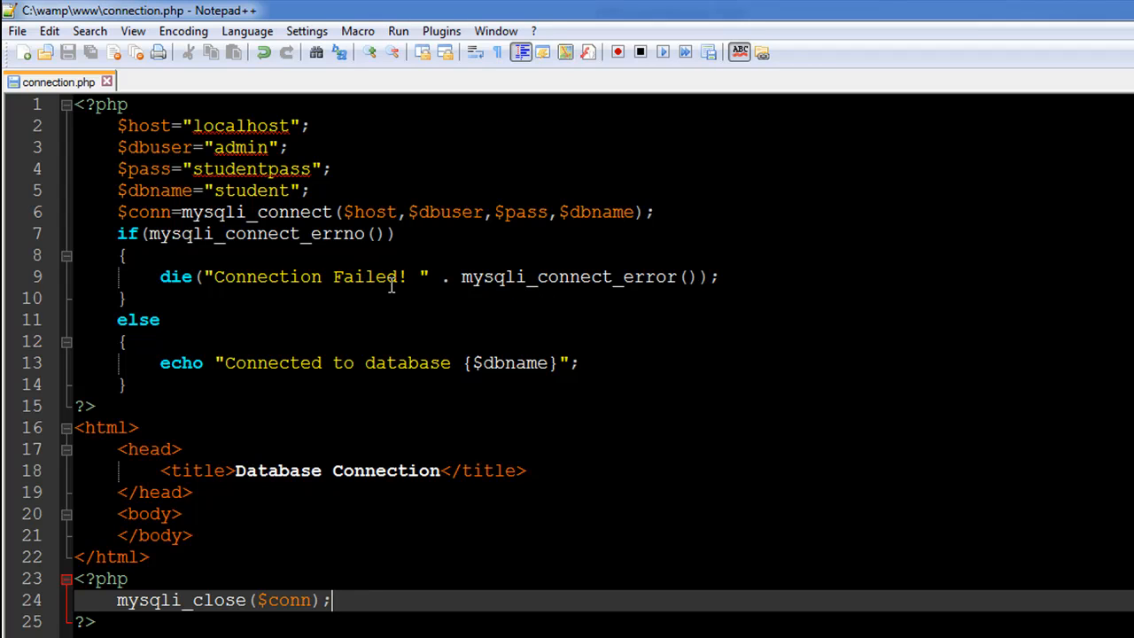
mouse_move(594, 289)
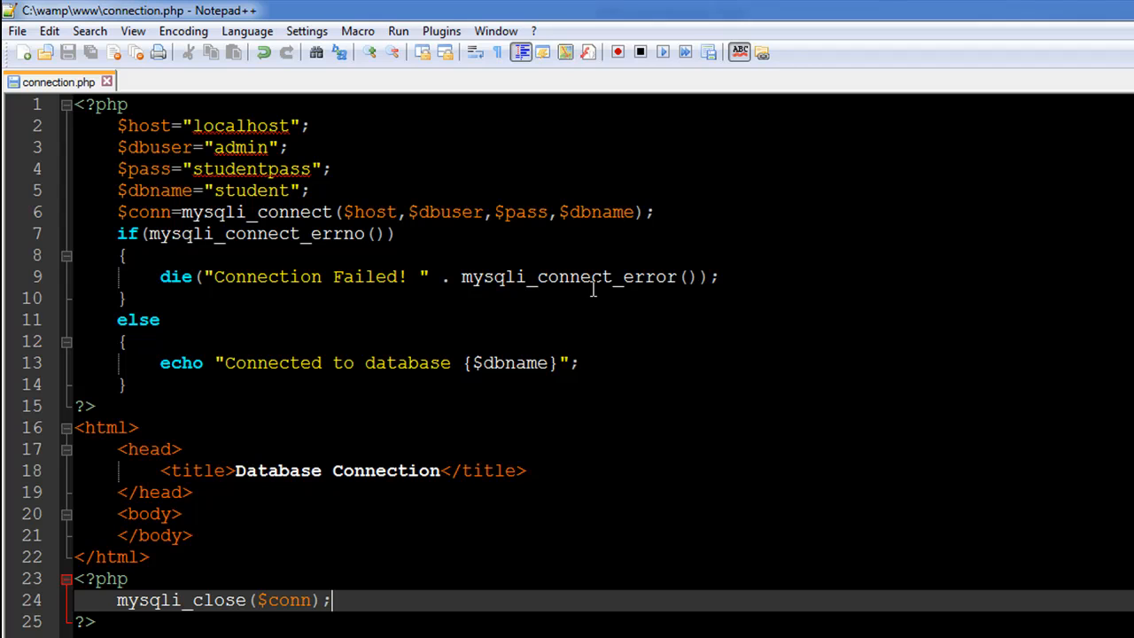
mouse_move(169, 277)
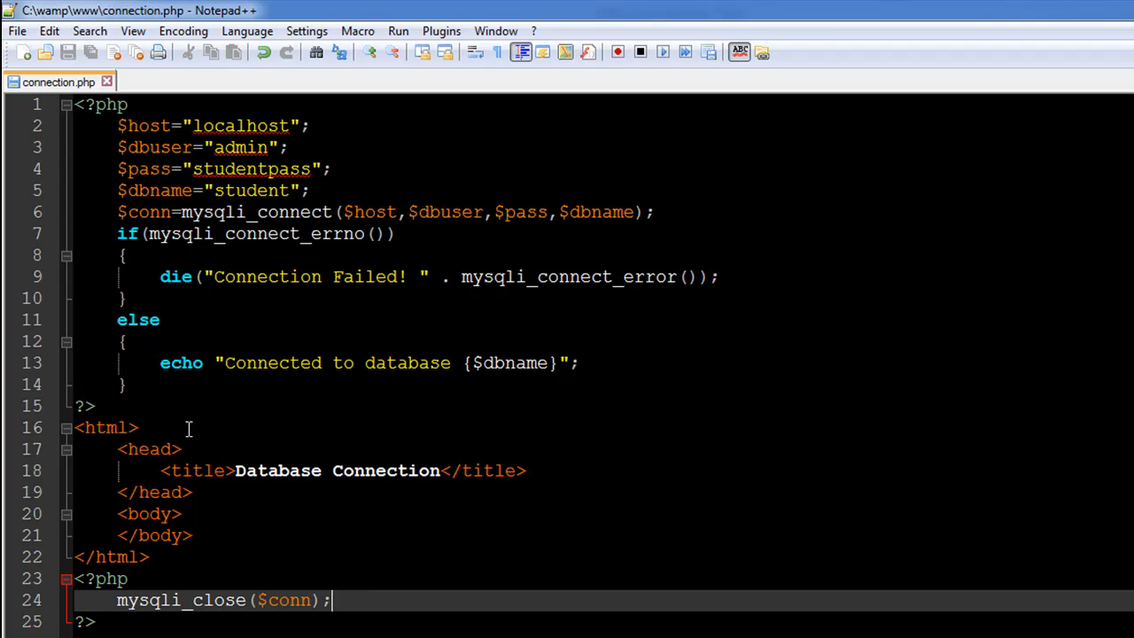
mouse_move(418, 385)
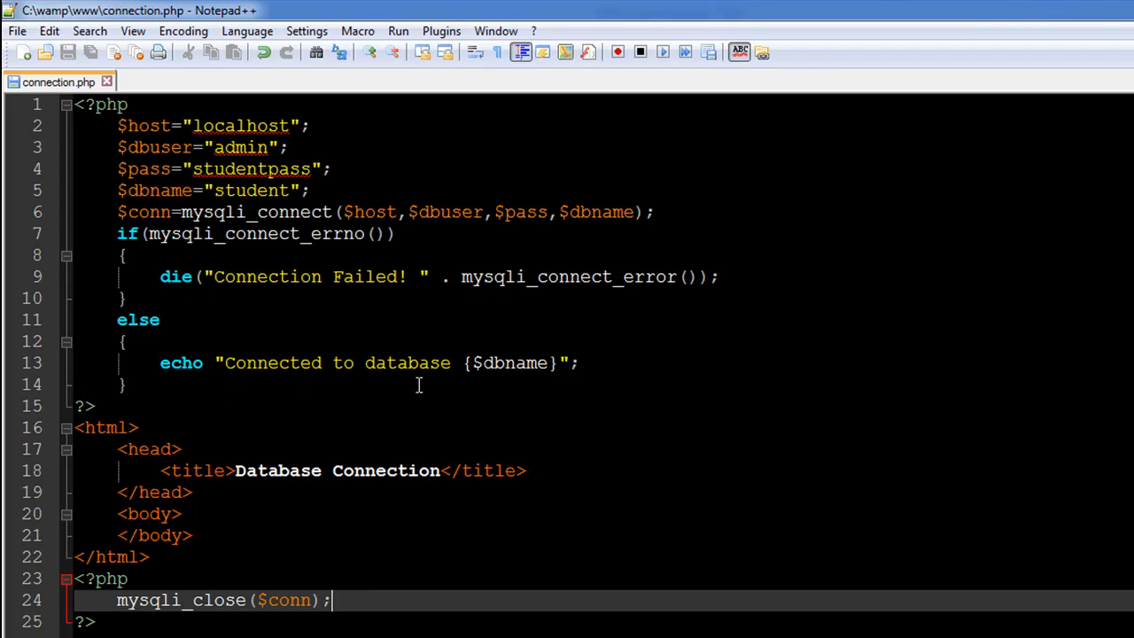
mouse_move(500, 372)
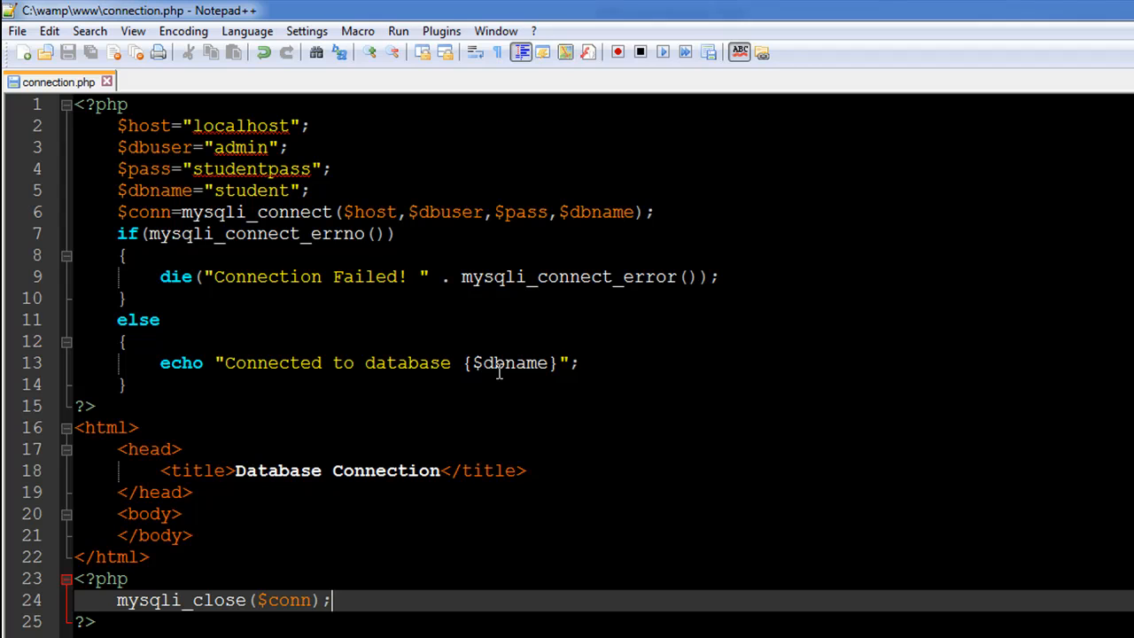
mouse_move(546, 375)
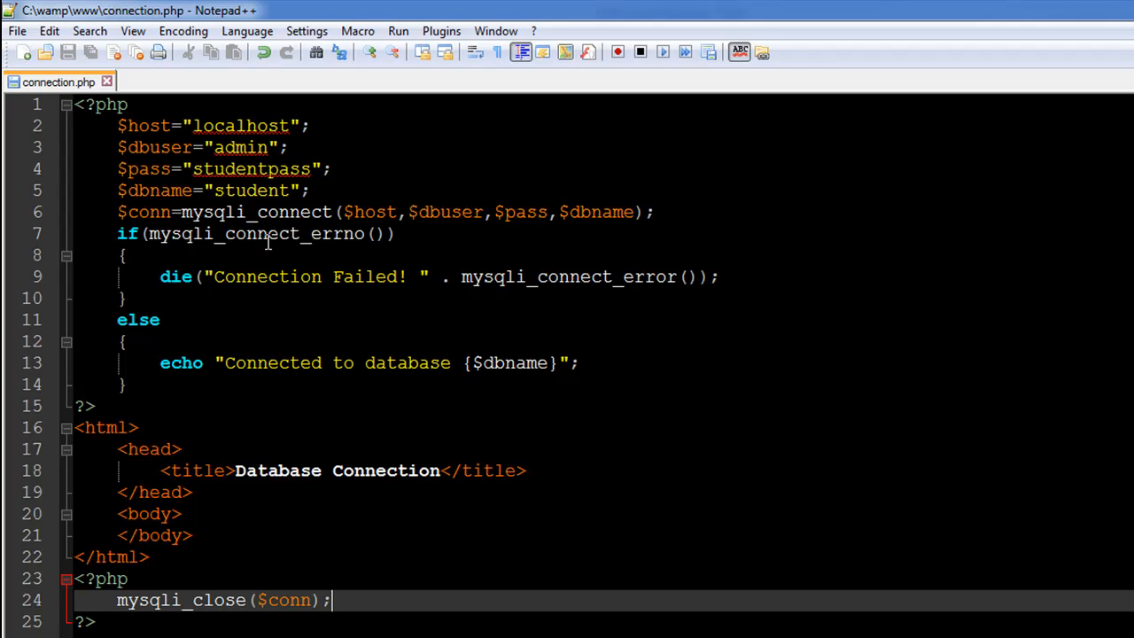
mouse_move(558, 381)
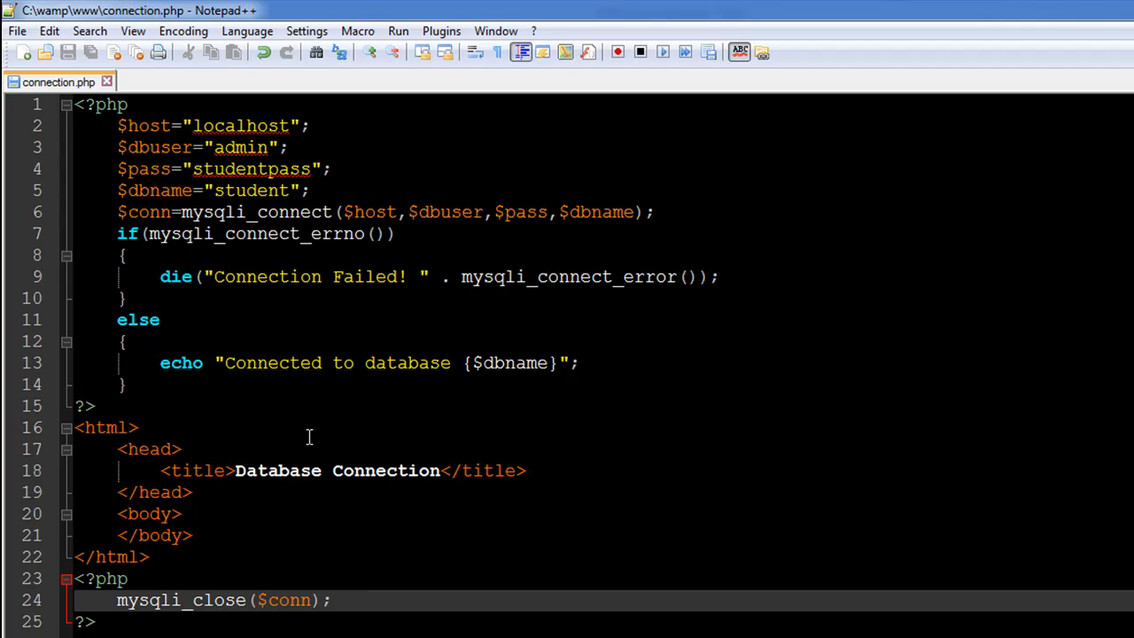
mouse_move(259, 461)
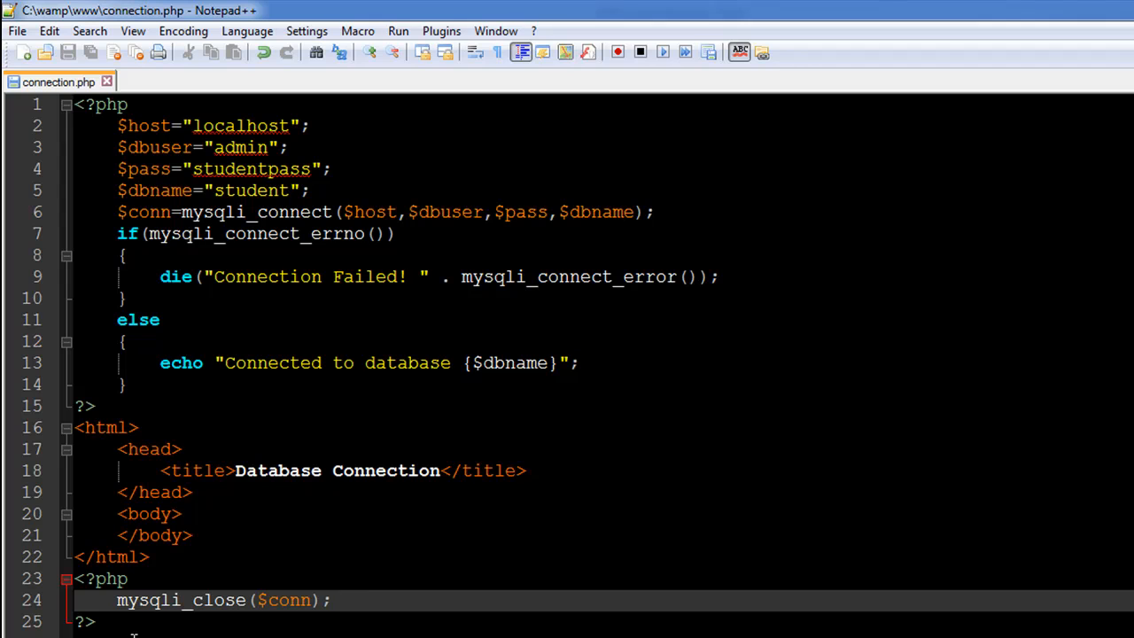
mouse_move(273, 227)
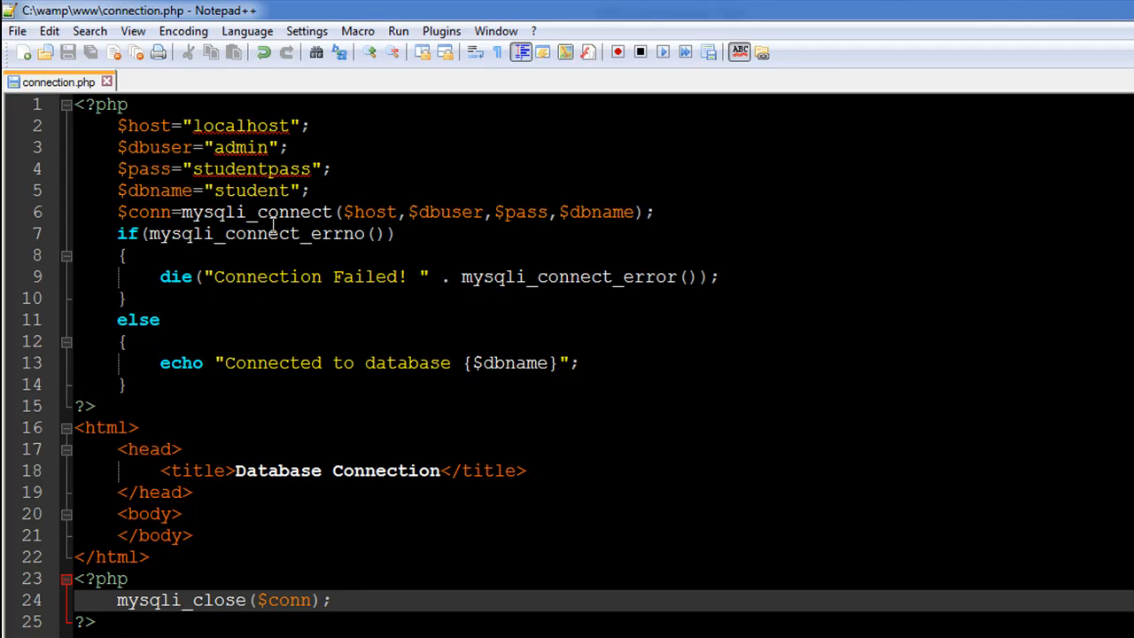
Place the cursor in the final PHP block where mysqli_close($conn); goes
click(333, 599)
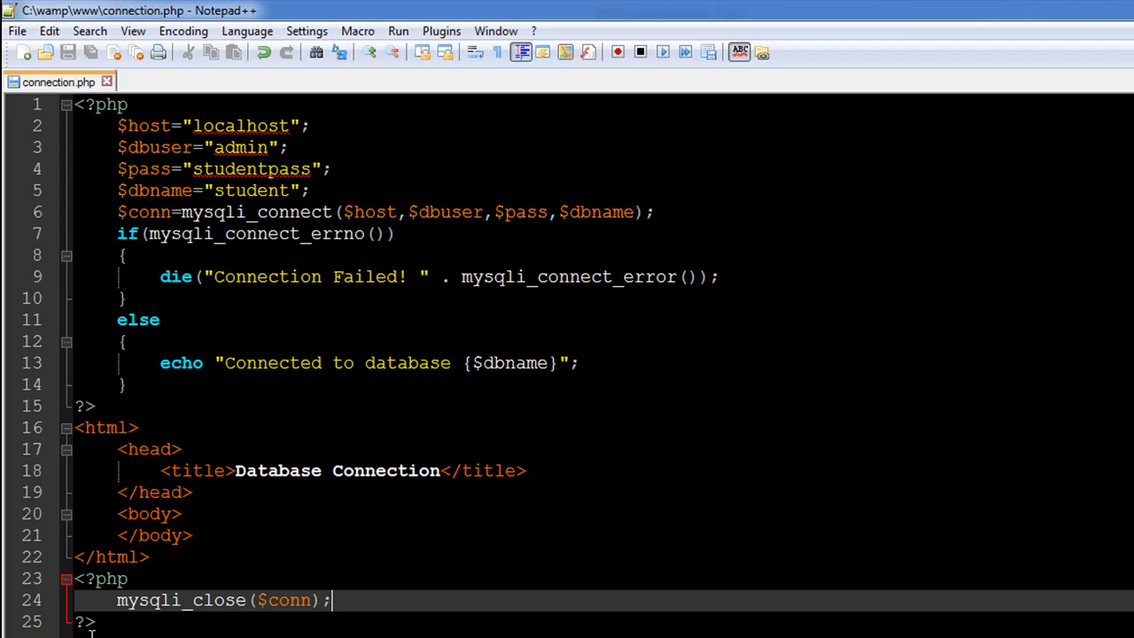
mouse_move(131, 629)
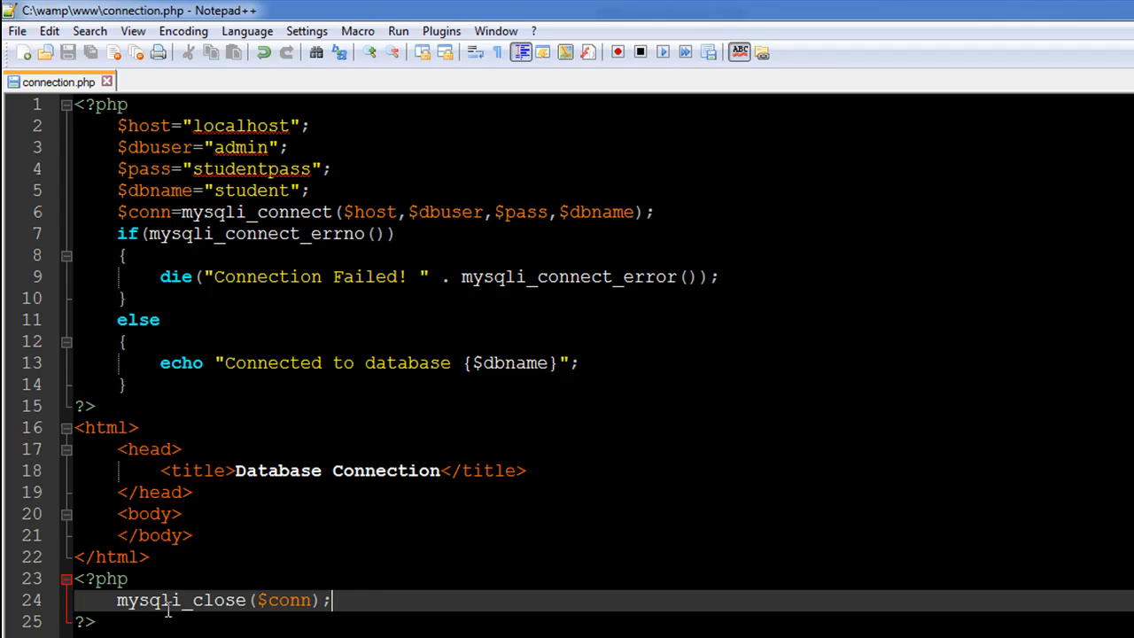
mouse_move(209, 620)
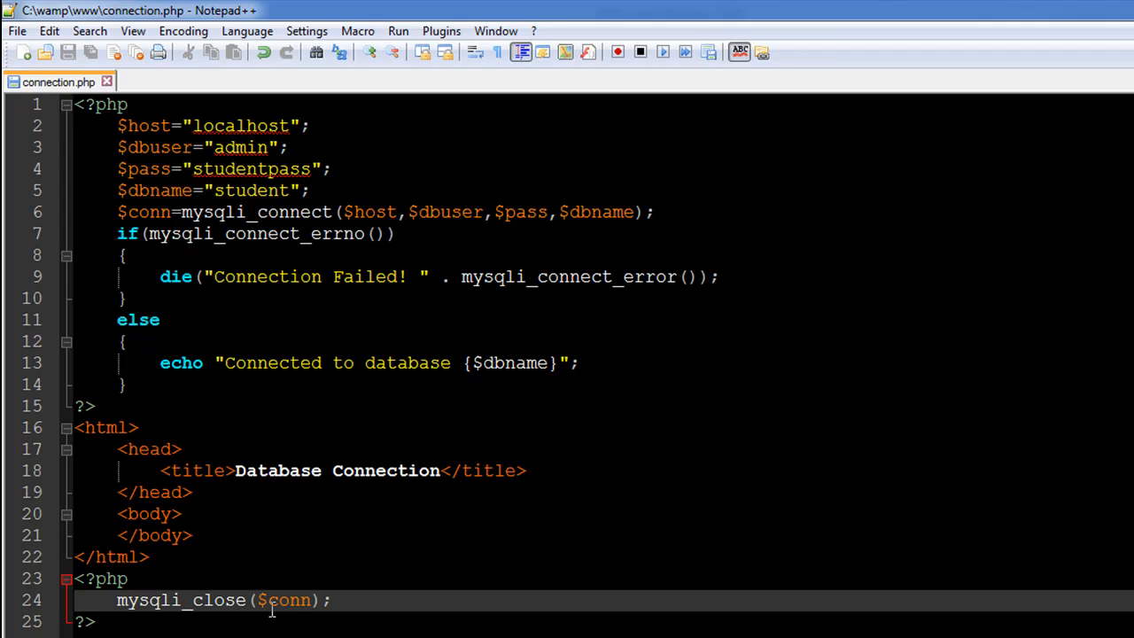
mouse_move(322, 609)
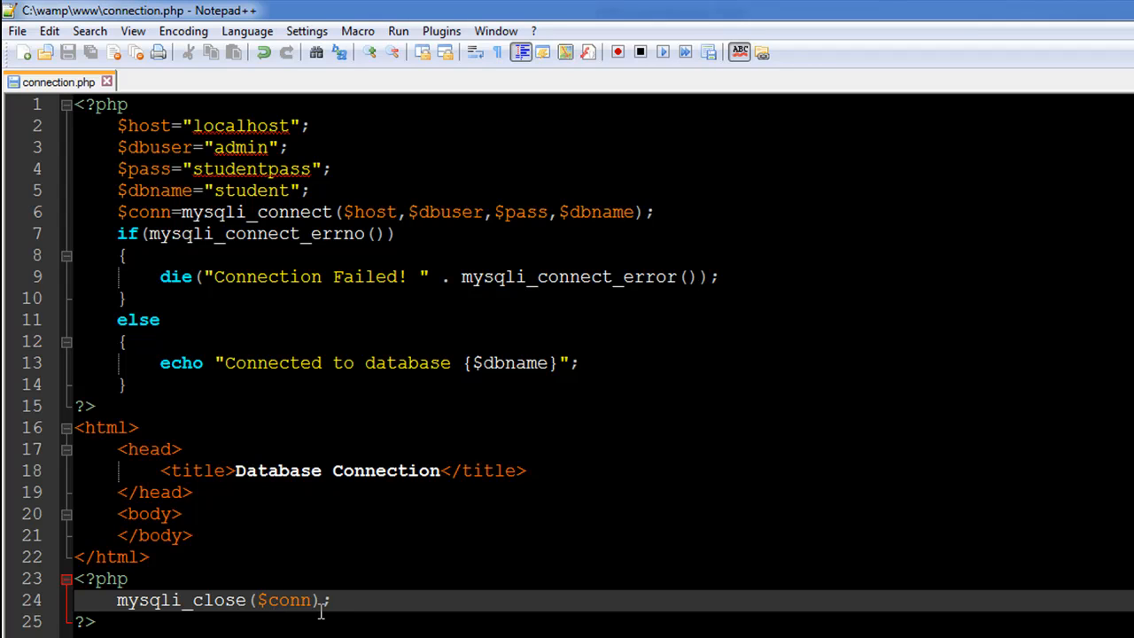
mouse_move(291, 331)
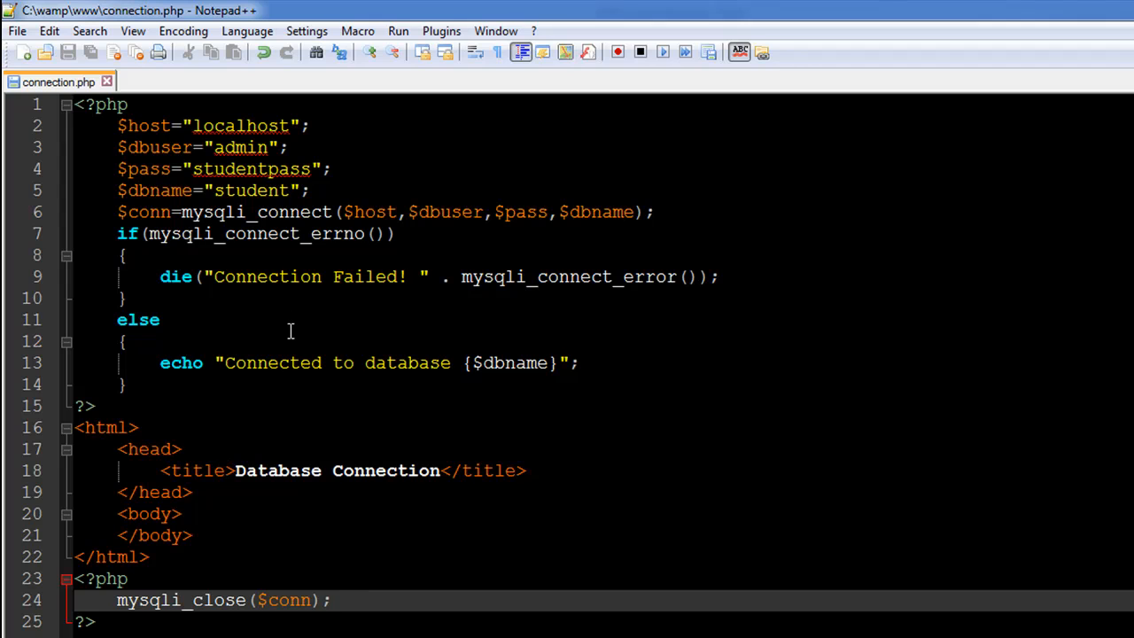
mouse_move(472, 259)
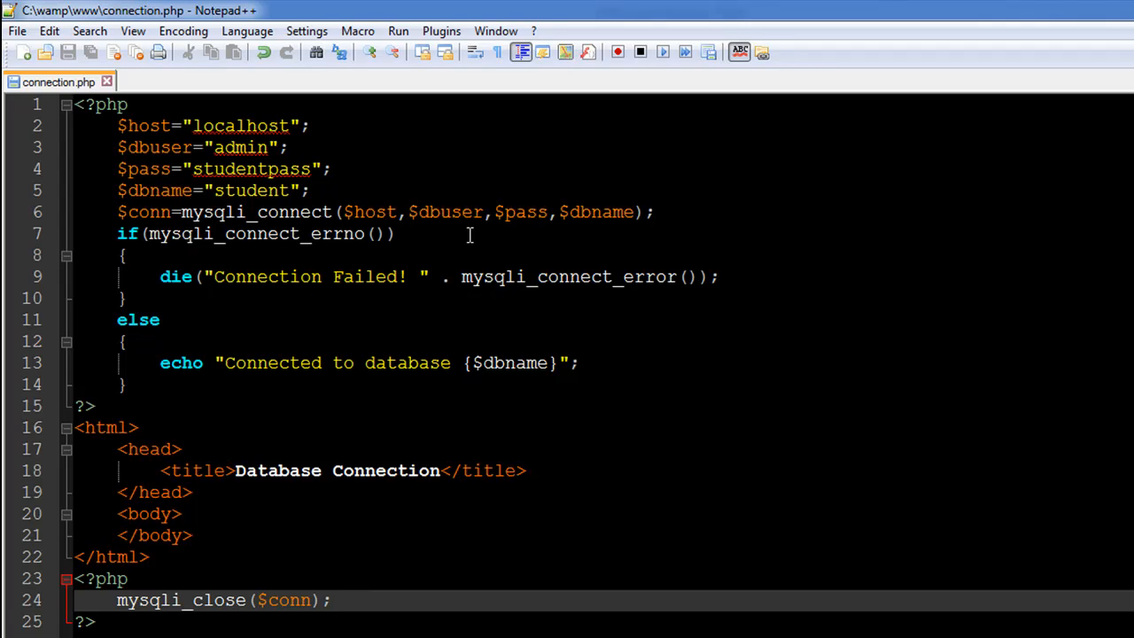
mouse_move(379, 284)
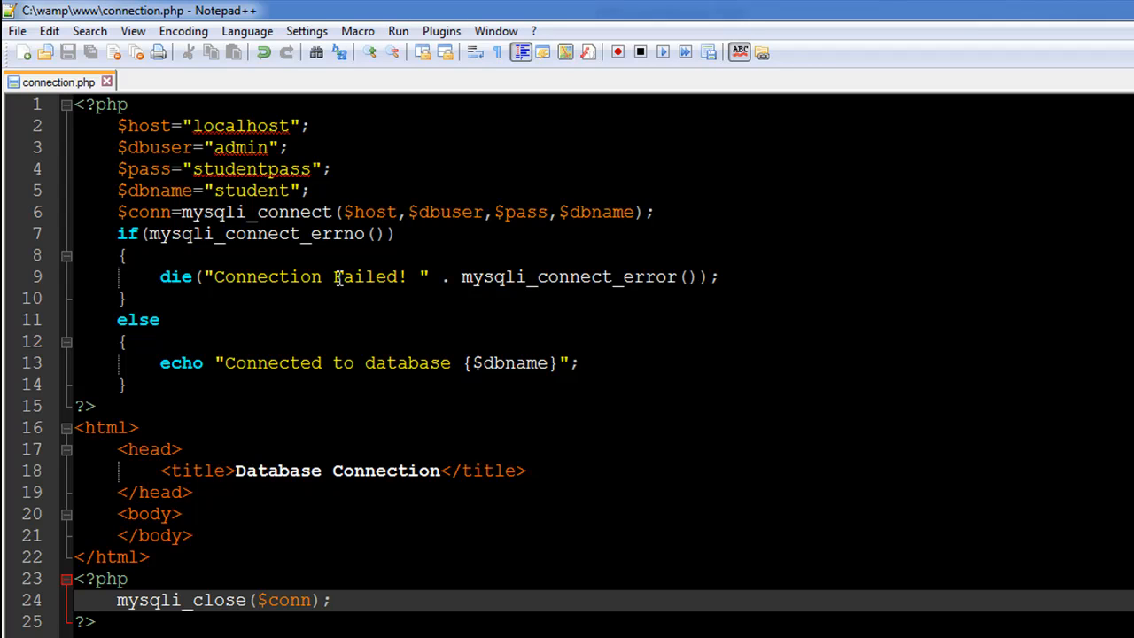
mouse_move(390, 276)
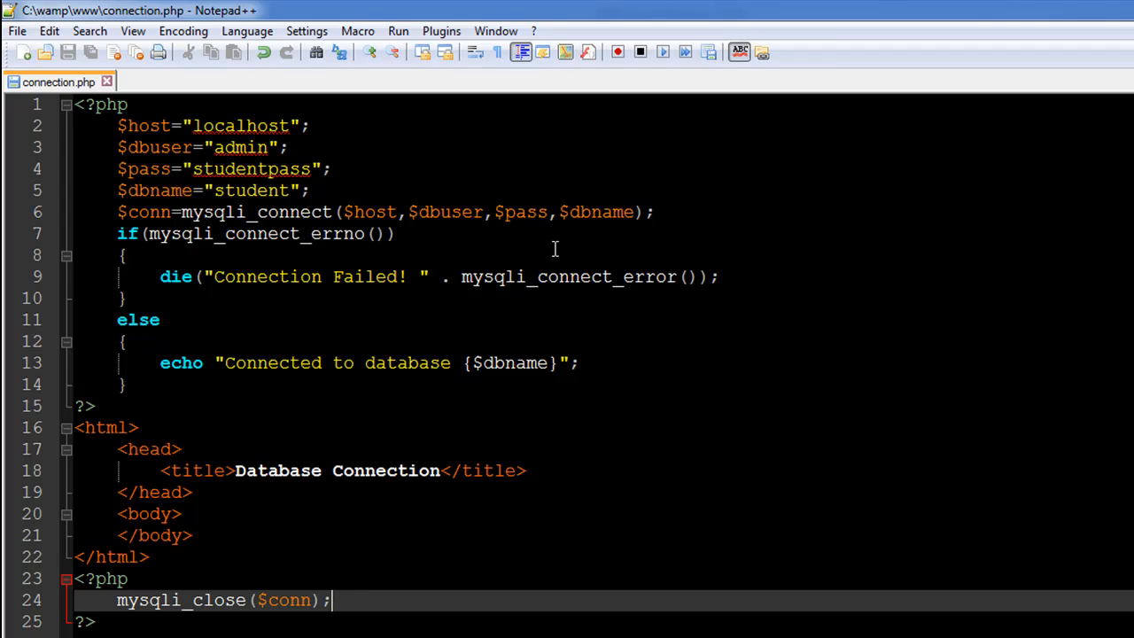
mouse_move(450, 381)
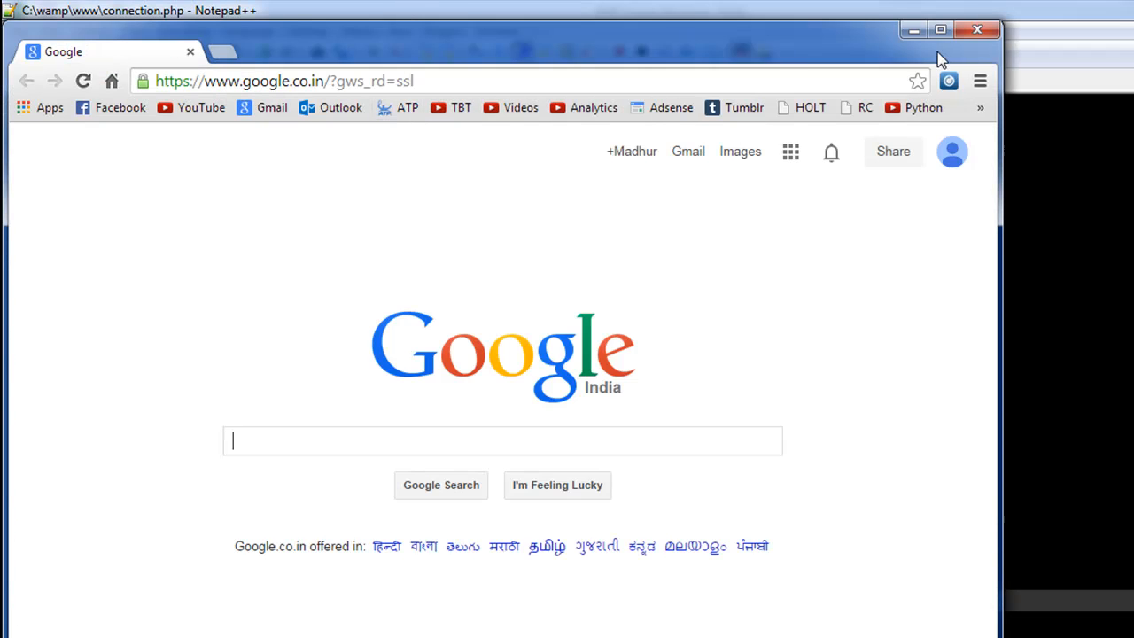
Enter localhost in the address bar to load localhost/connection.php
click(939, 29)
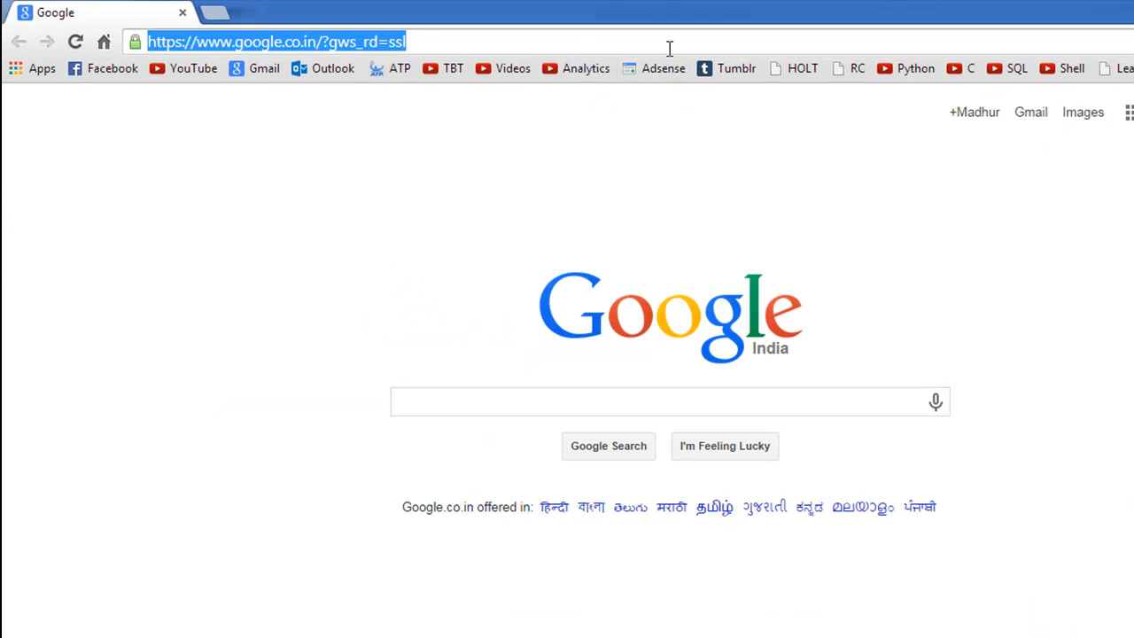
text(localhost/connection.php)
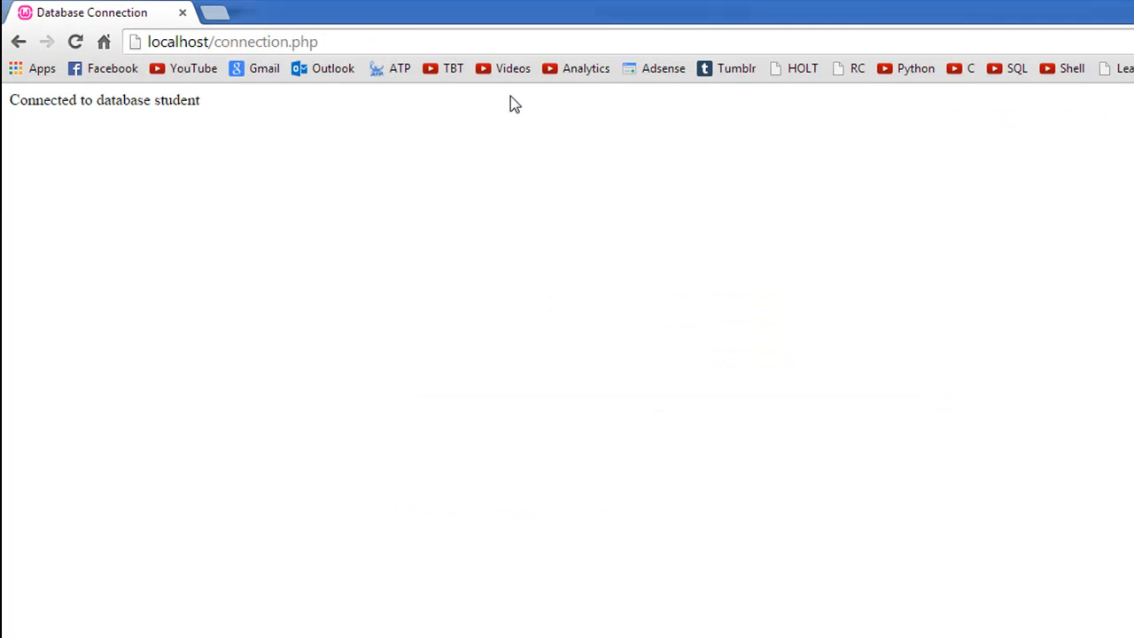
mouse_move(75, 127)
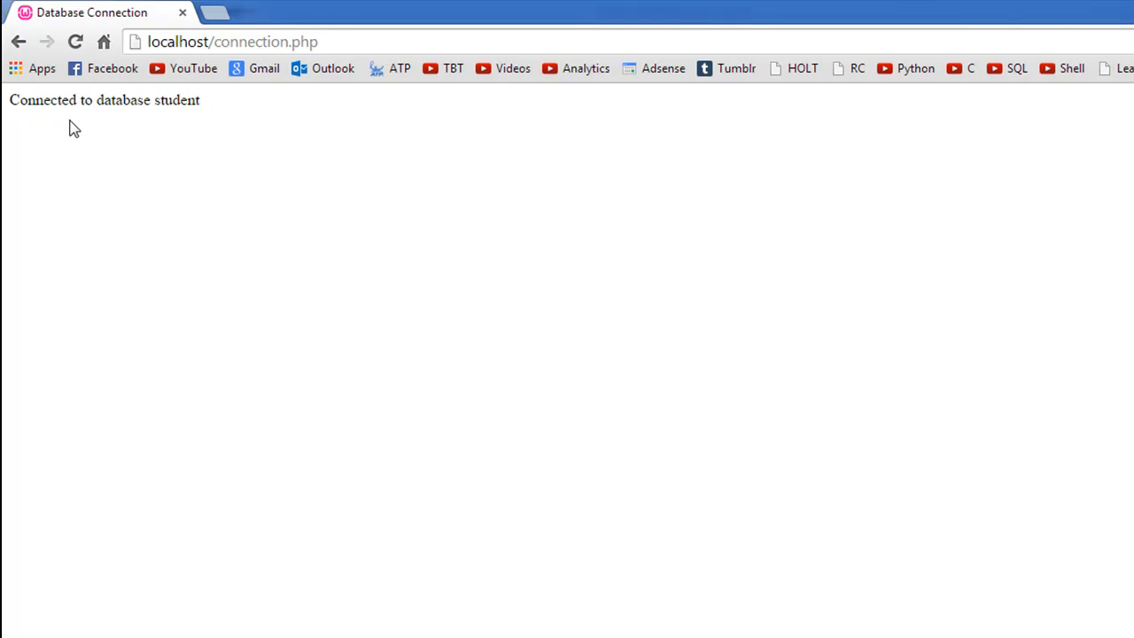
mouse_move(447, 622)
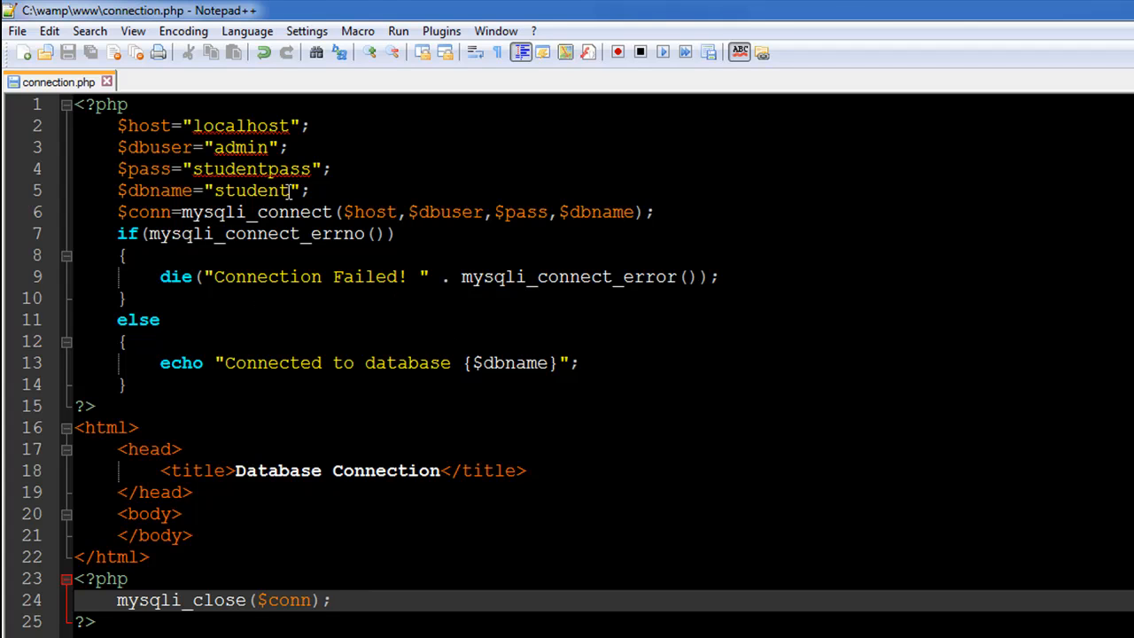
Change the $dbname value from 'student' to 'office'
click(265, 192)
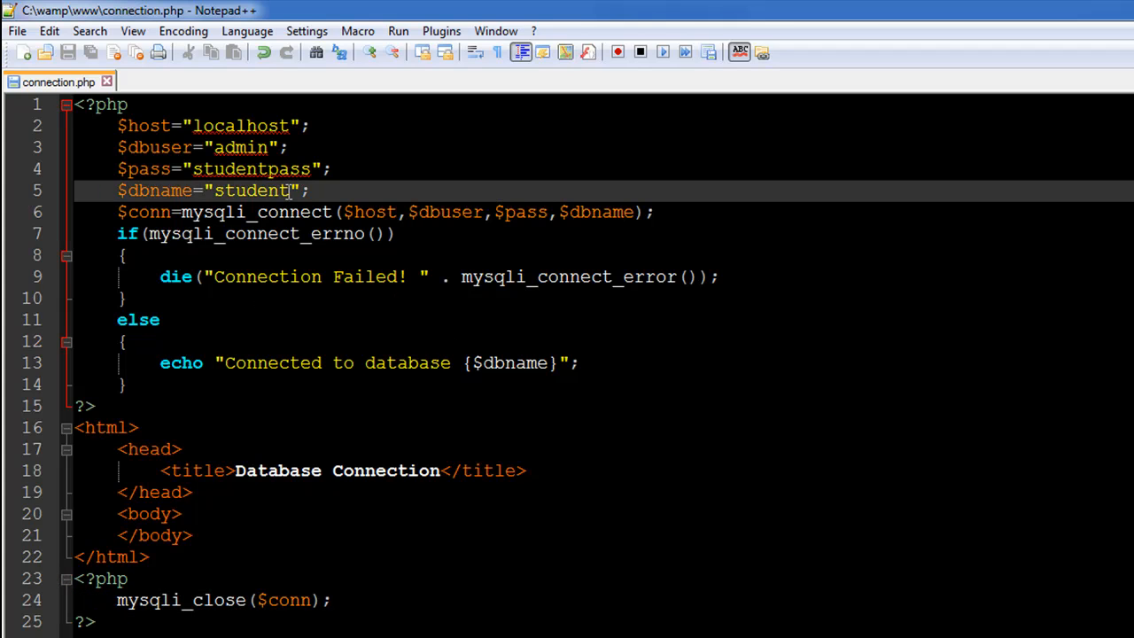
key(BackSpace)
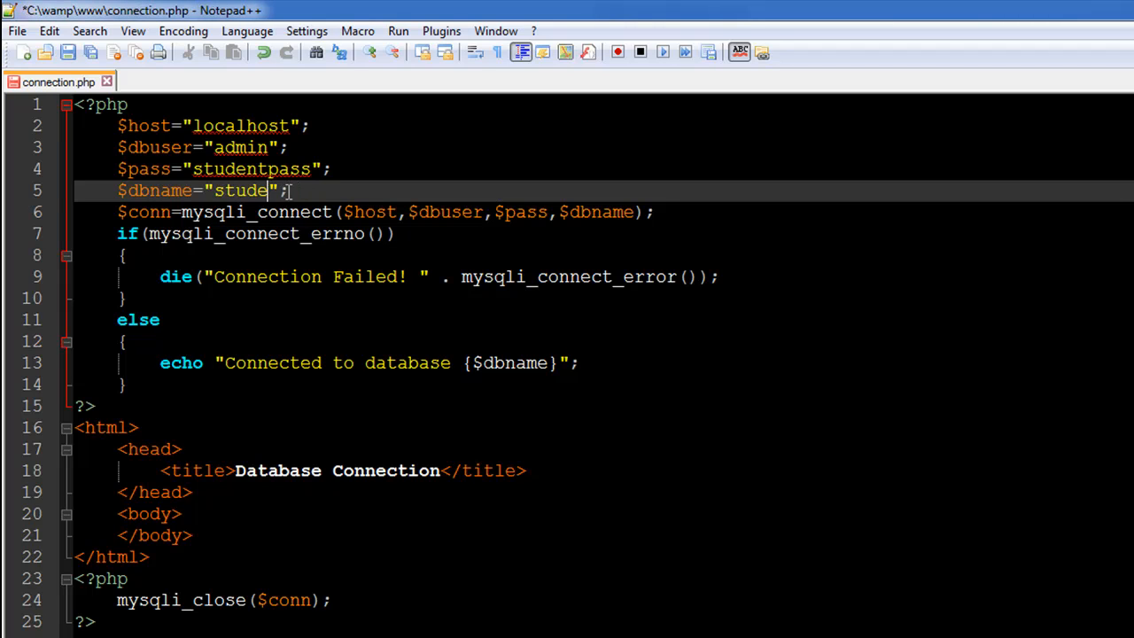
key(Backspace)
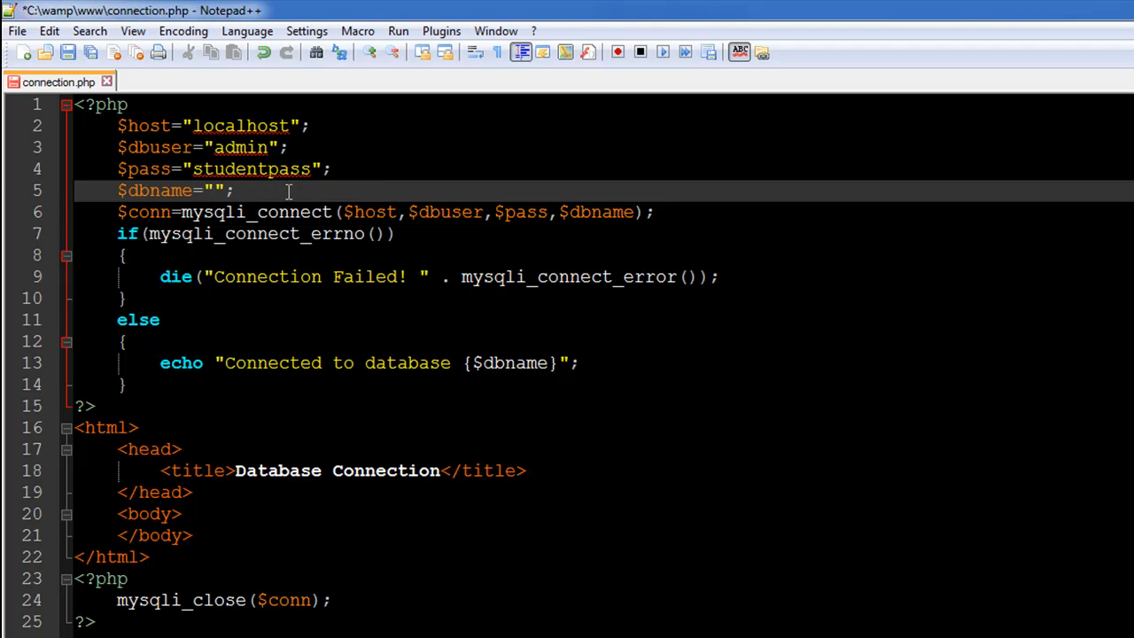
text(off)
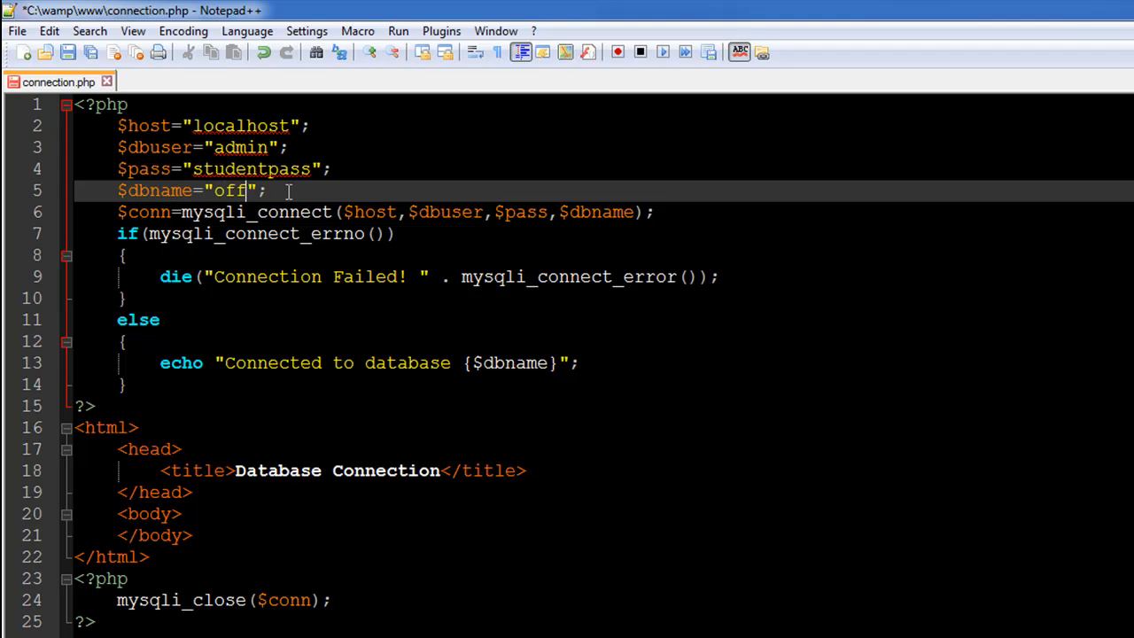
text(ice)
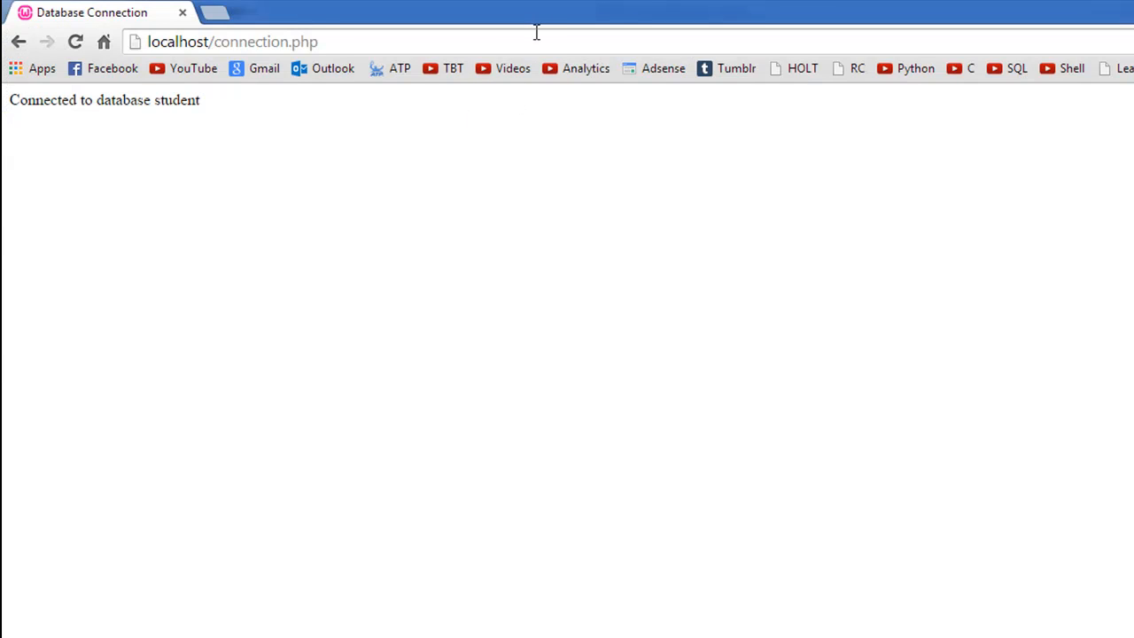
Reload localhost/connection.php to see 'Connection Failed! Unknown database office'
click(232, 42)
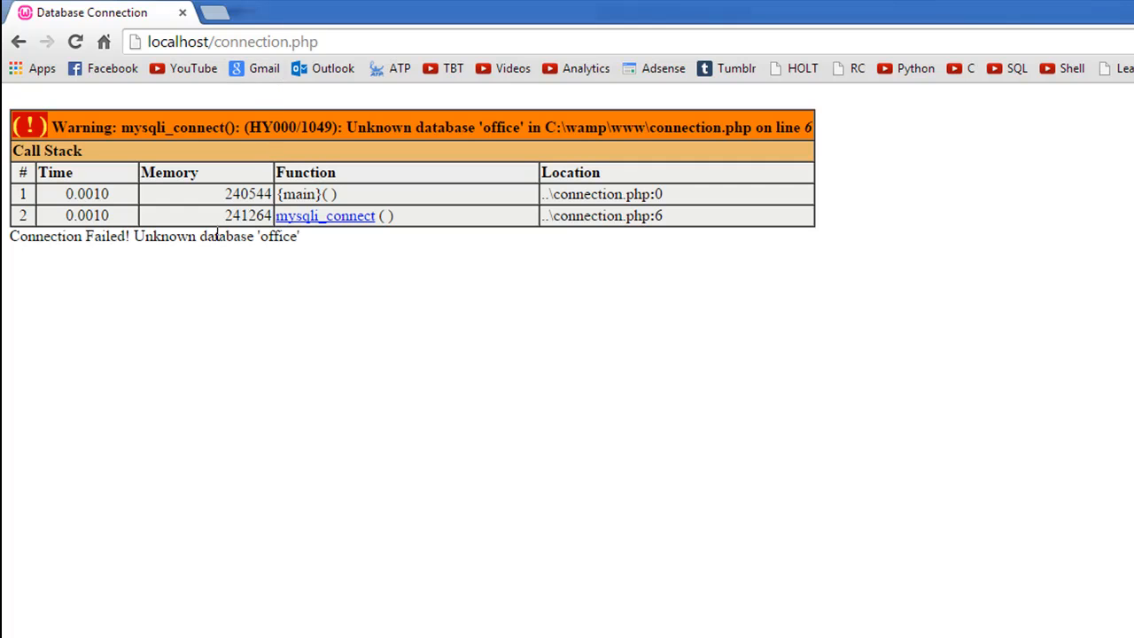
mouse_move(13, 237)
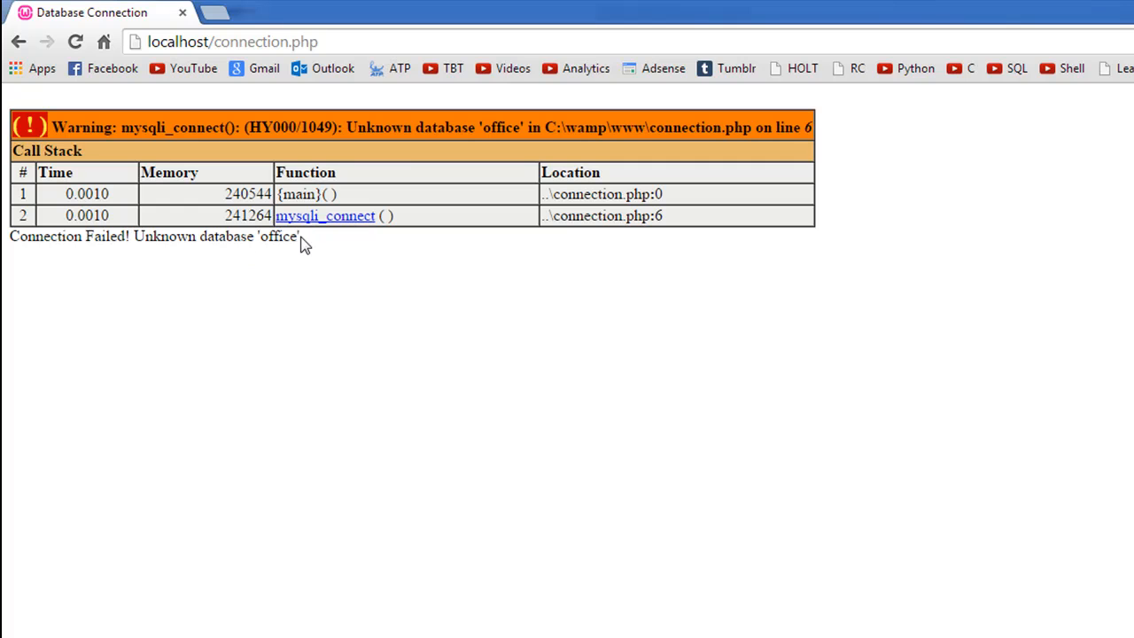
mouse_move(450, 127)
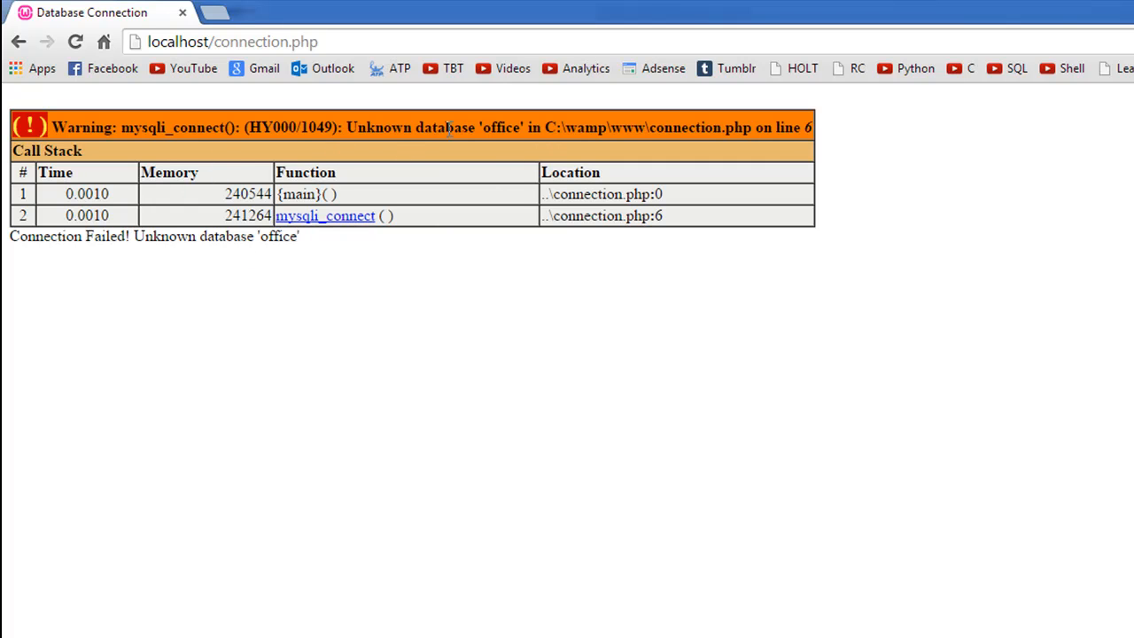
mouse_move(305, 461)
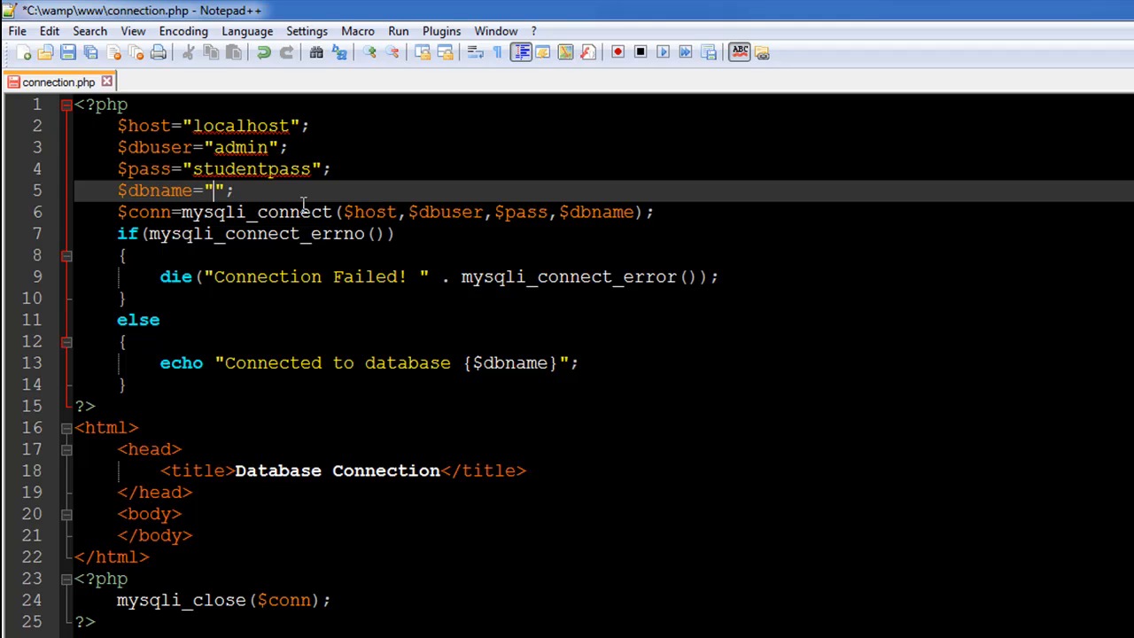
mouse_move(264, 96)
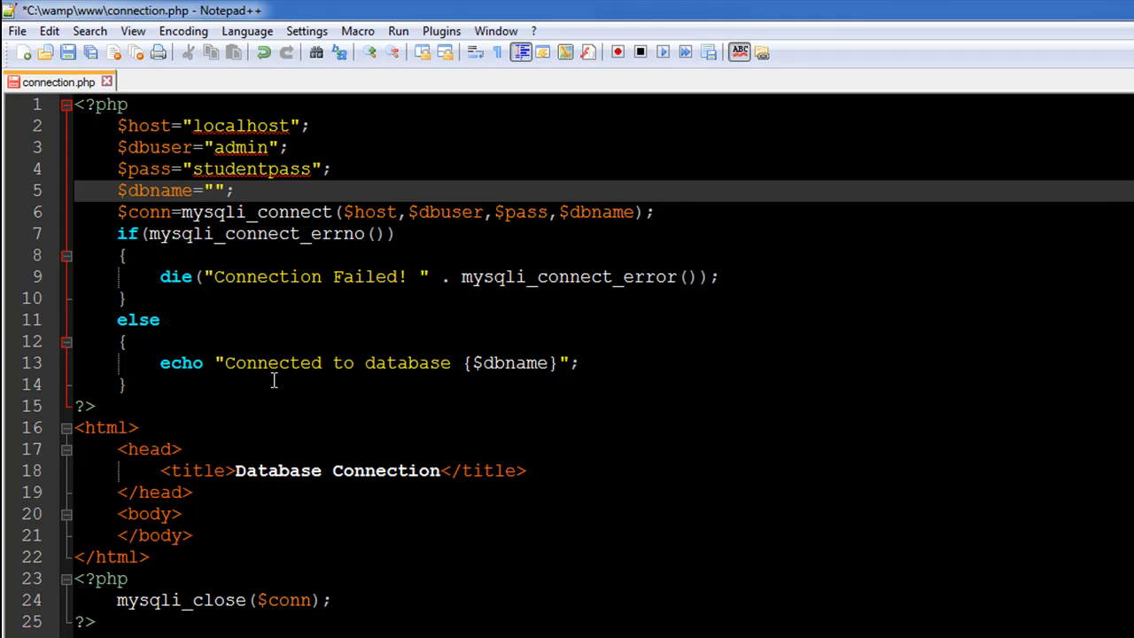
mouse_move(315, 344)
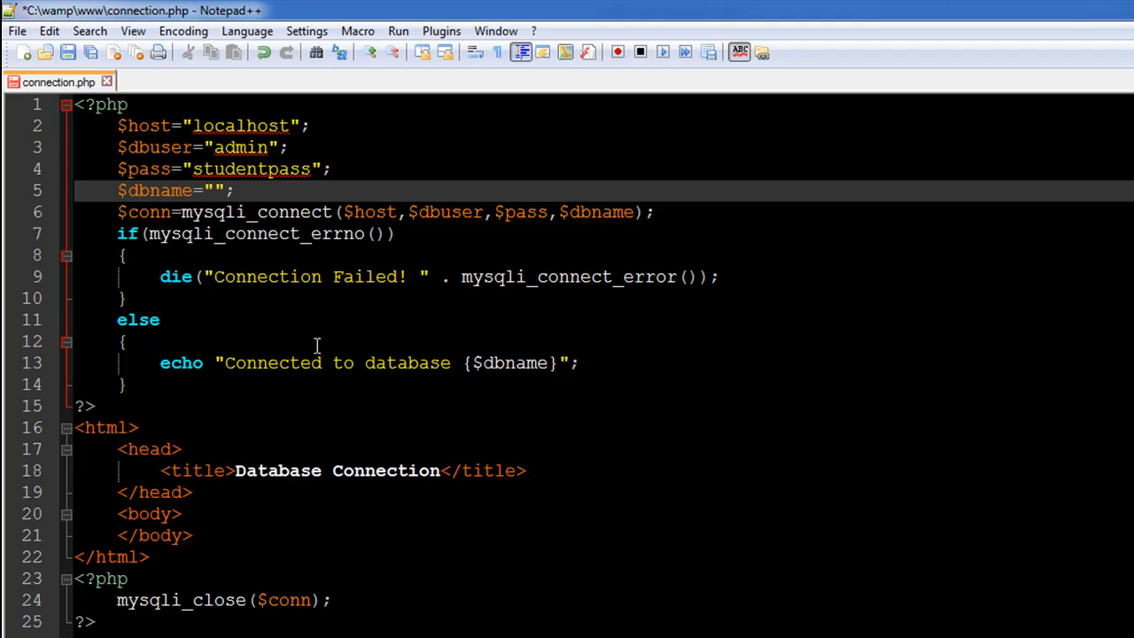
mouse_move(329, 340)
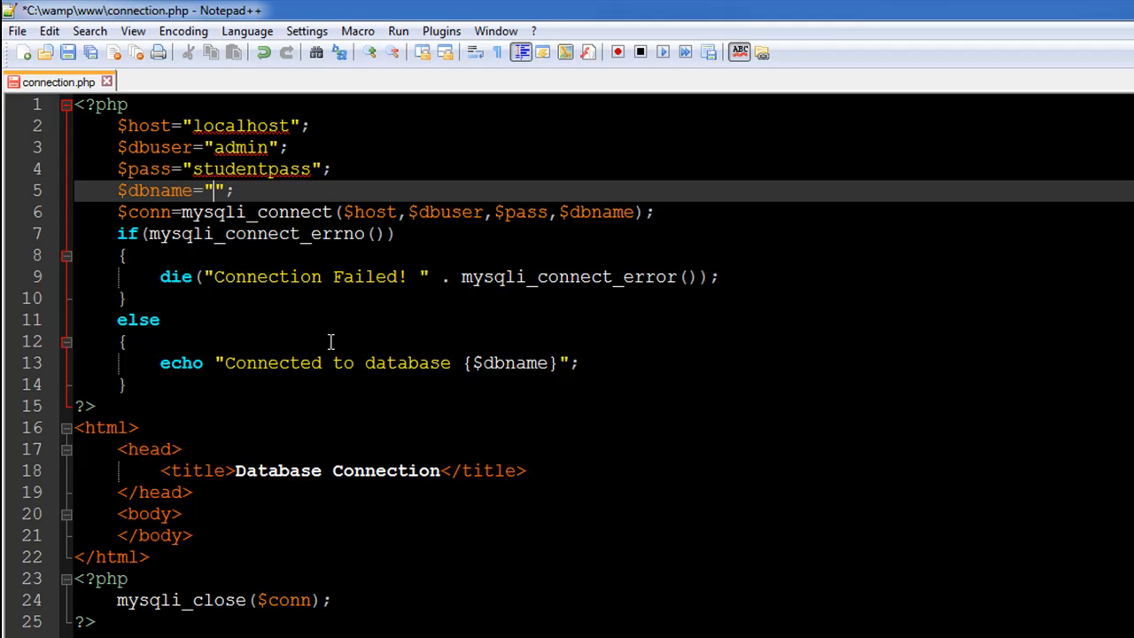
Retype 'student' as the $dbname value
text(stu)
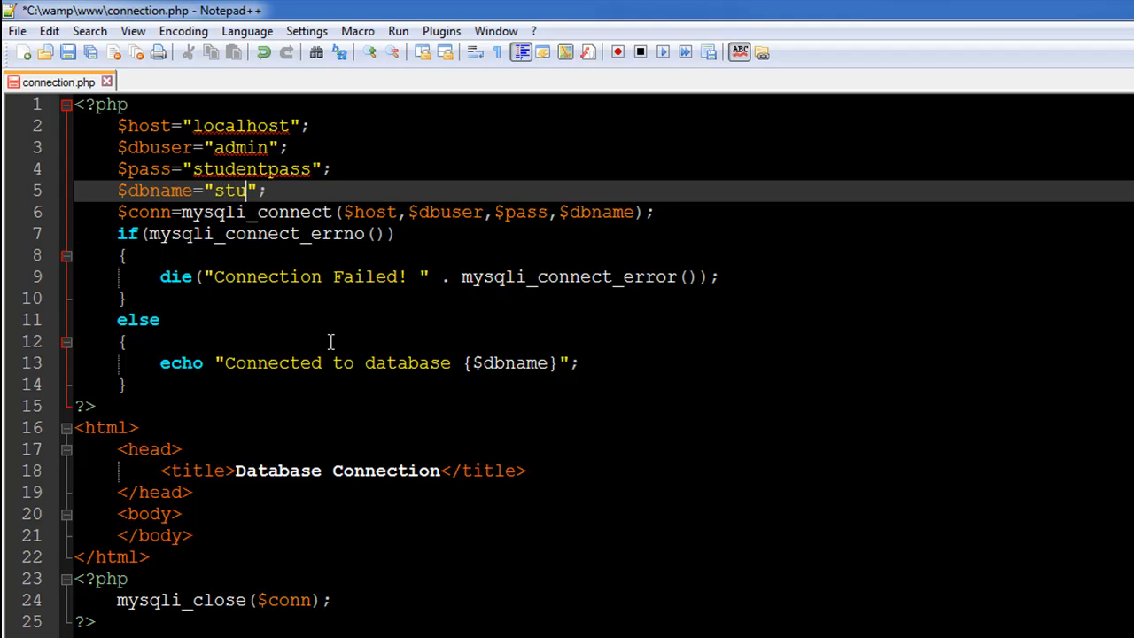
text(dent)
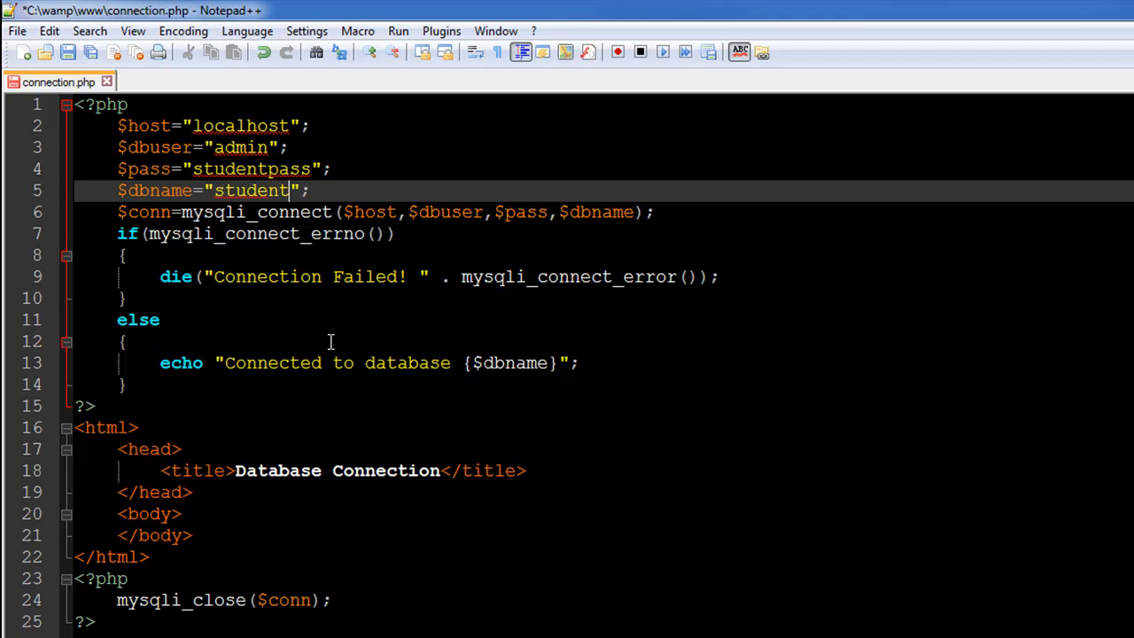